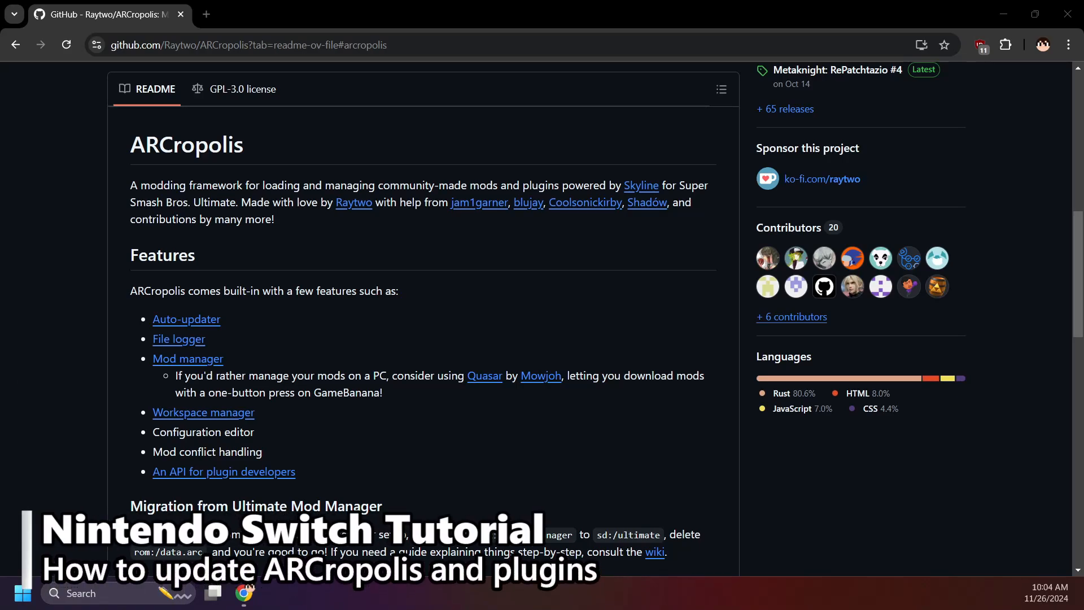
mouse_move(552, 320)
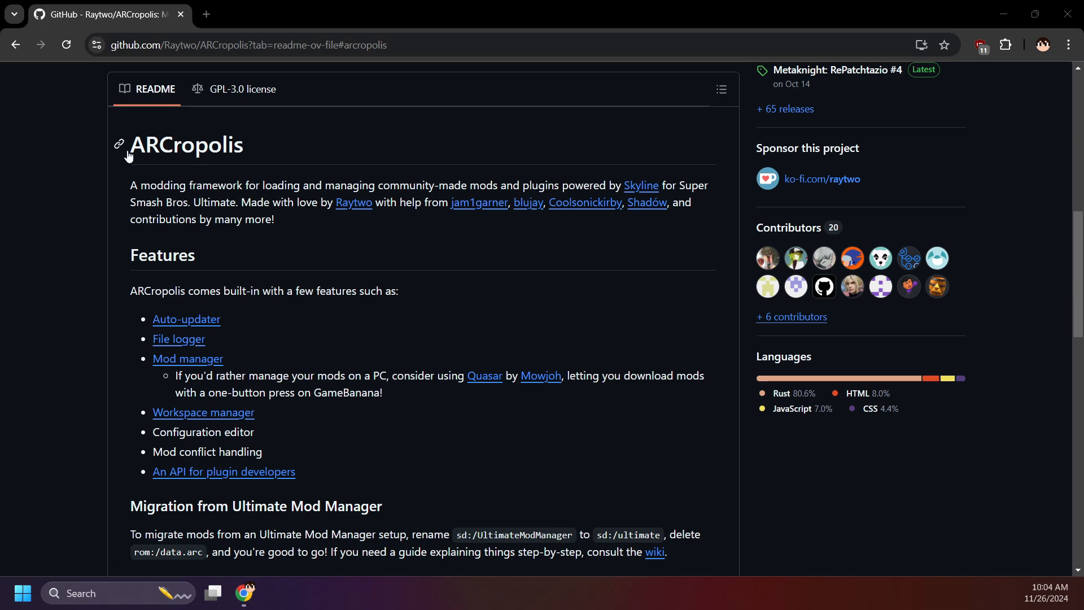
mouse_move(250, 159)
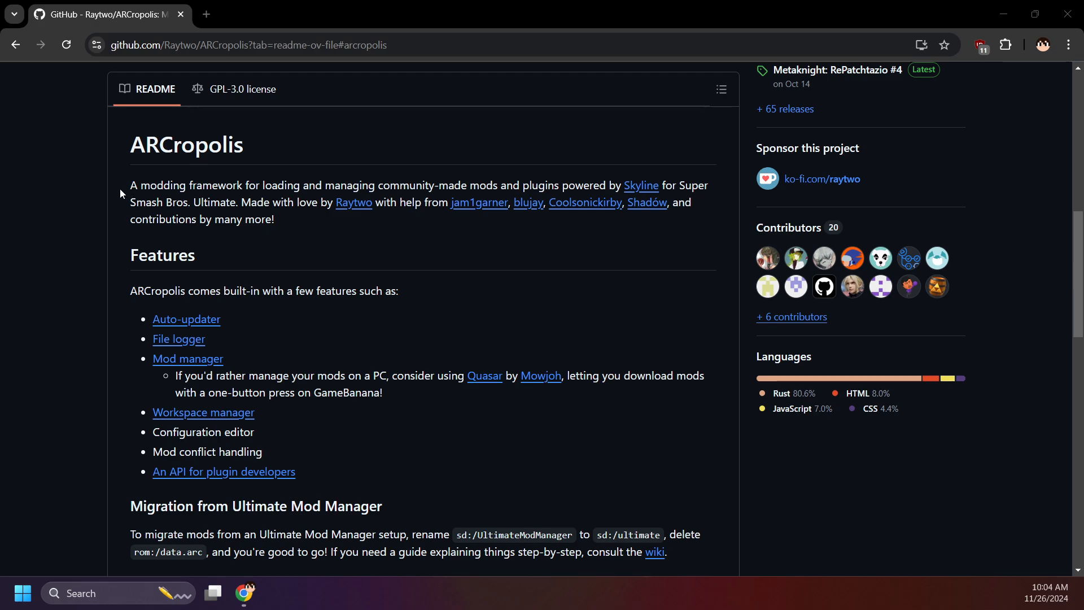
mouse_move(130, 192)
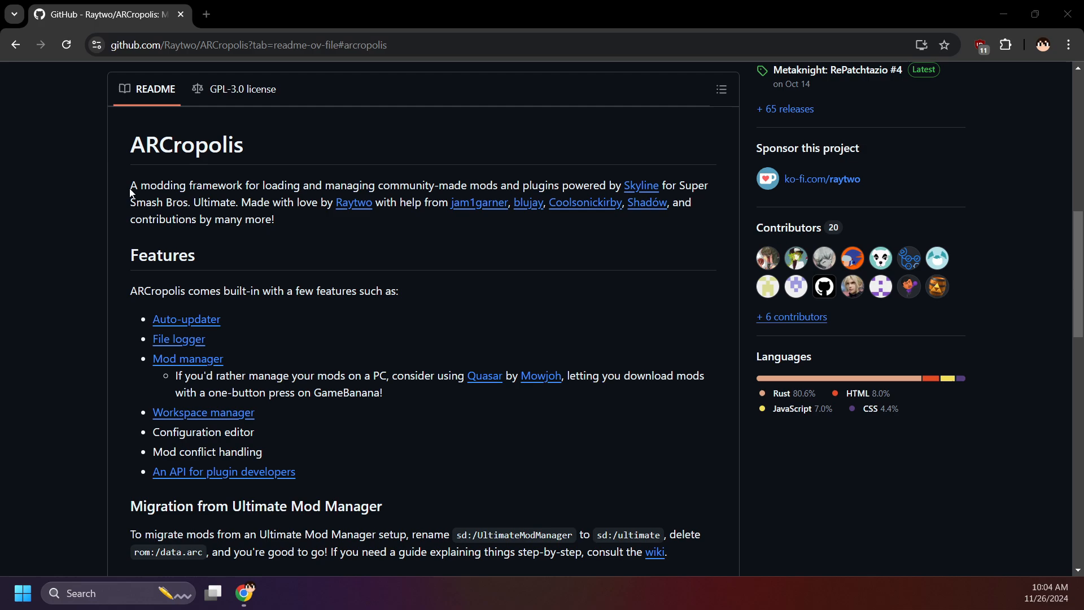
Step: Highlight the ARCropolis description, then open the Auto-updater wiki page
double_click(133, 186)
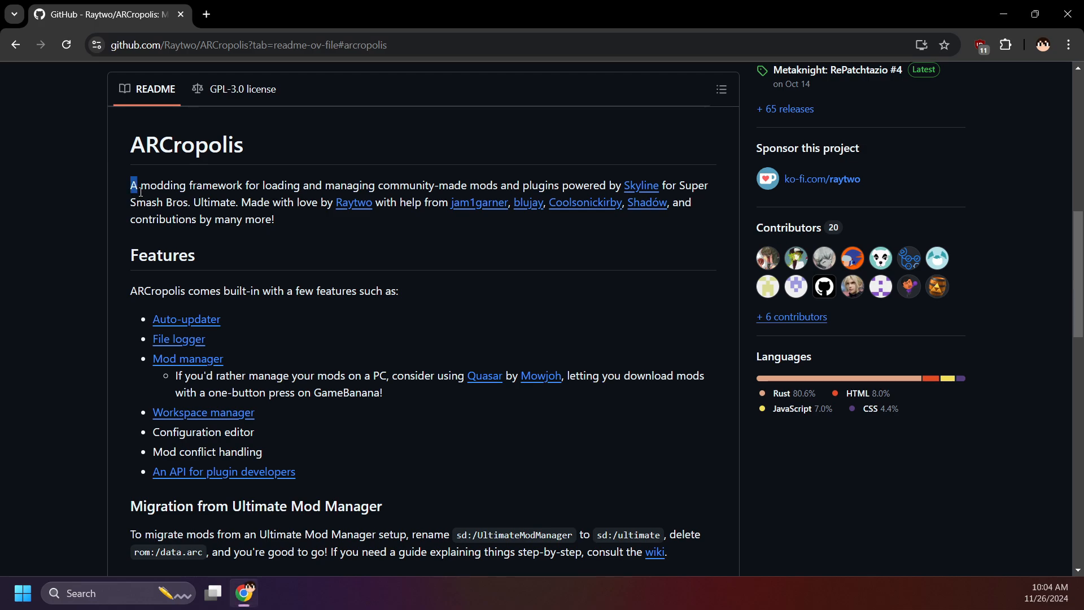
drag(133, 185, 374, 186)
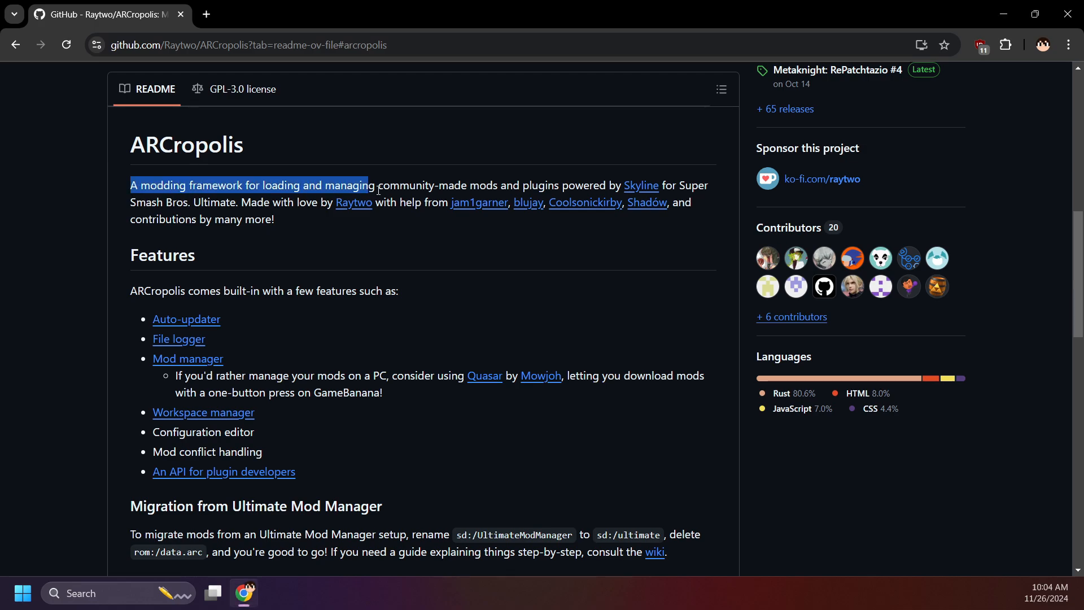
drag(370, 185, 684, 186)
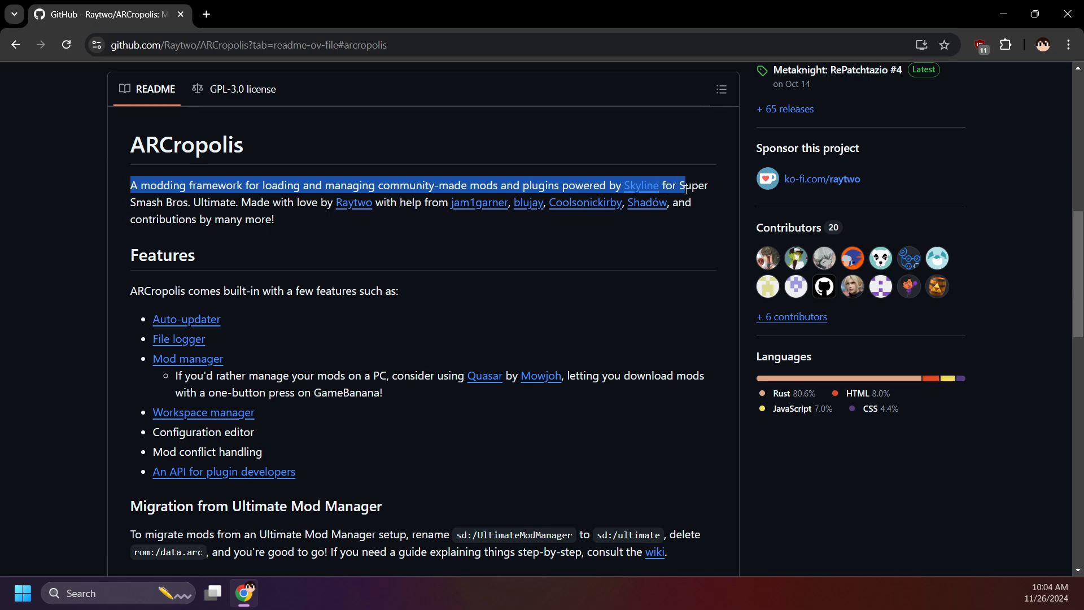
drag(684, 185, 697, 202)
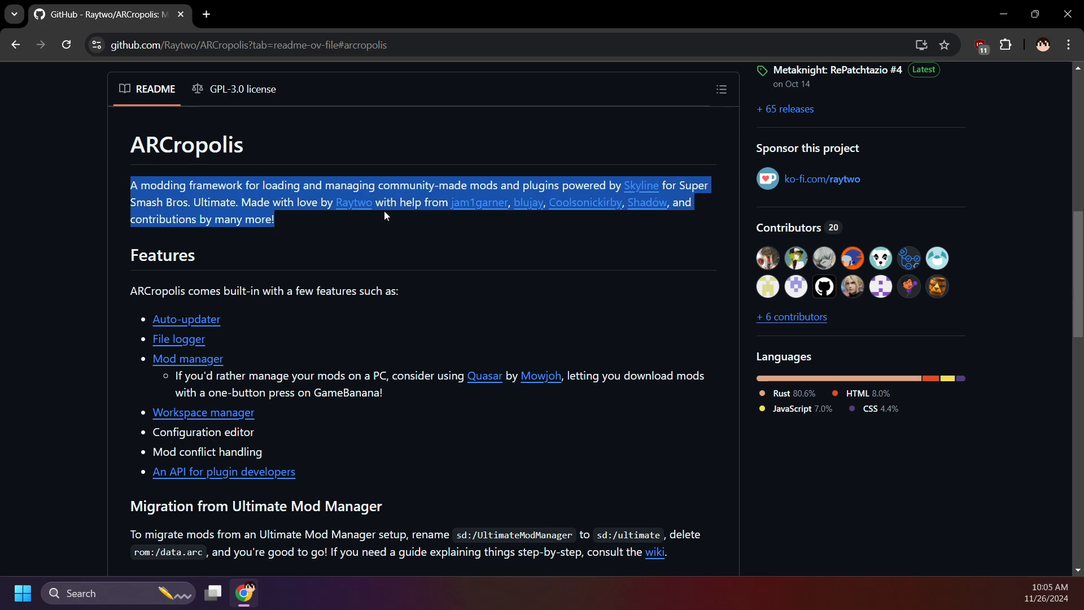
mouse_move(400, 221)
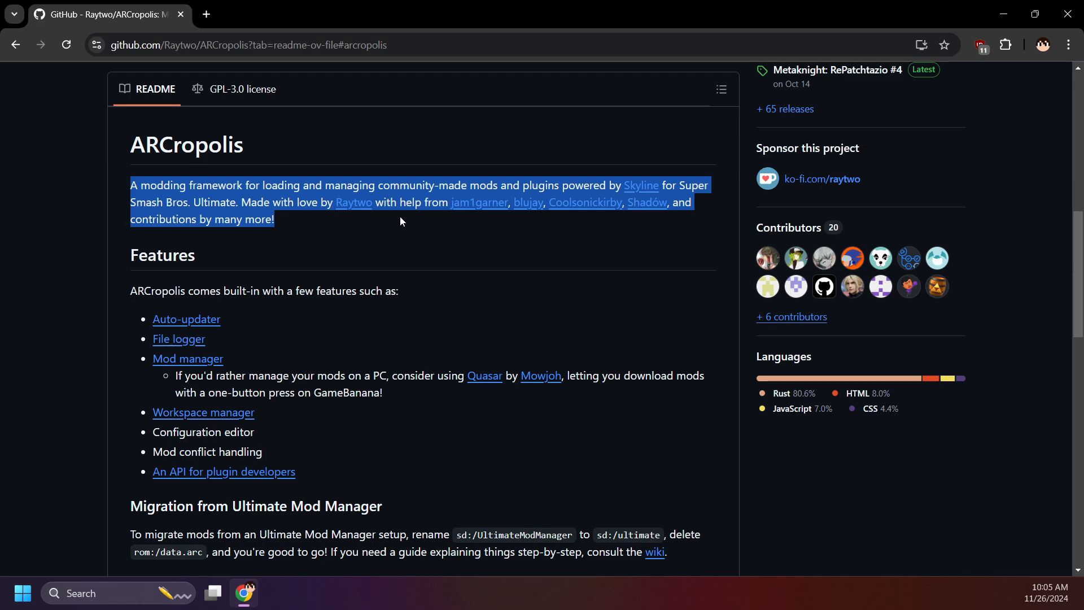
mouse_move(446, 210)
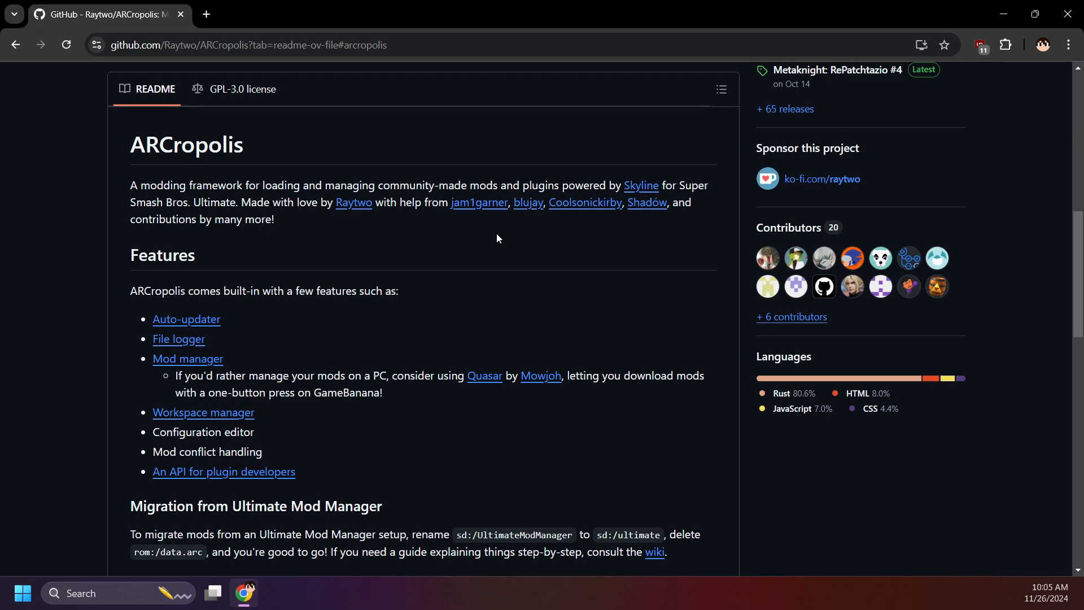
mouse_move(504, 237)
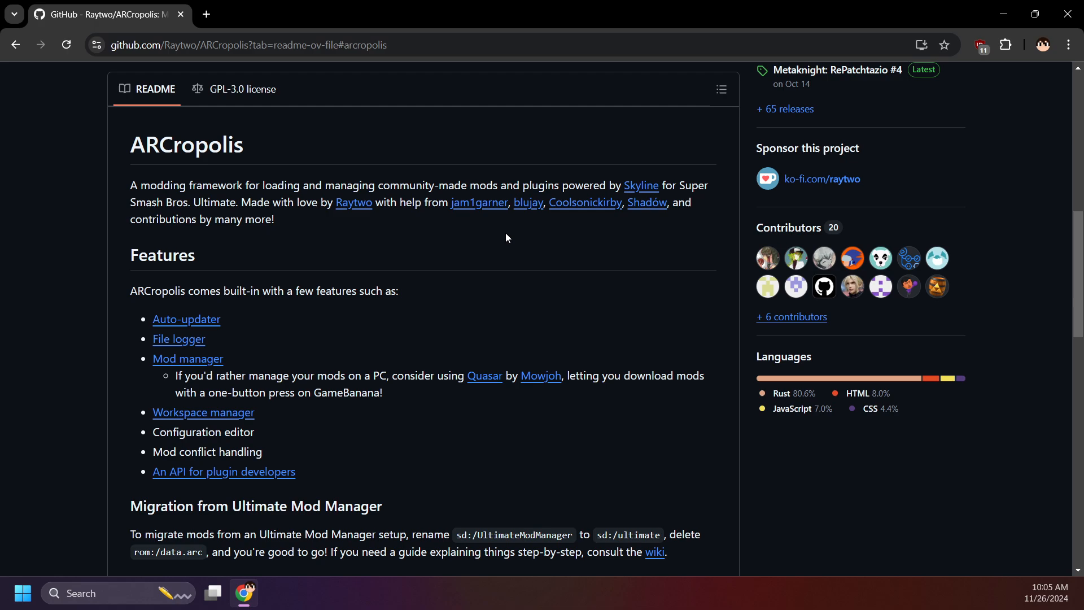
click(186, 319)
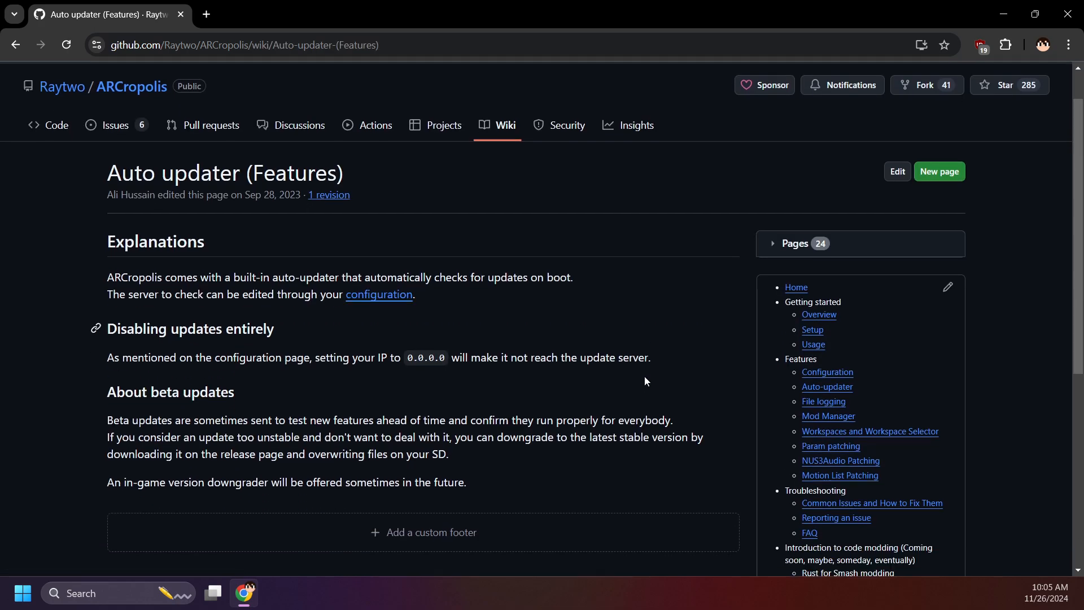
scroll(down, 3)
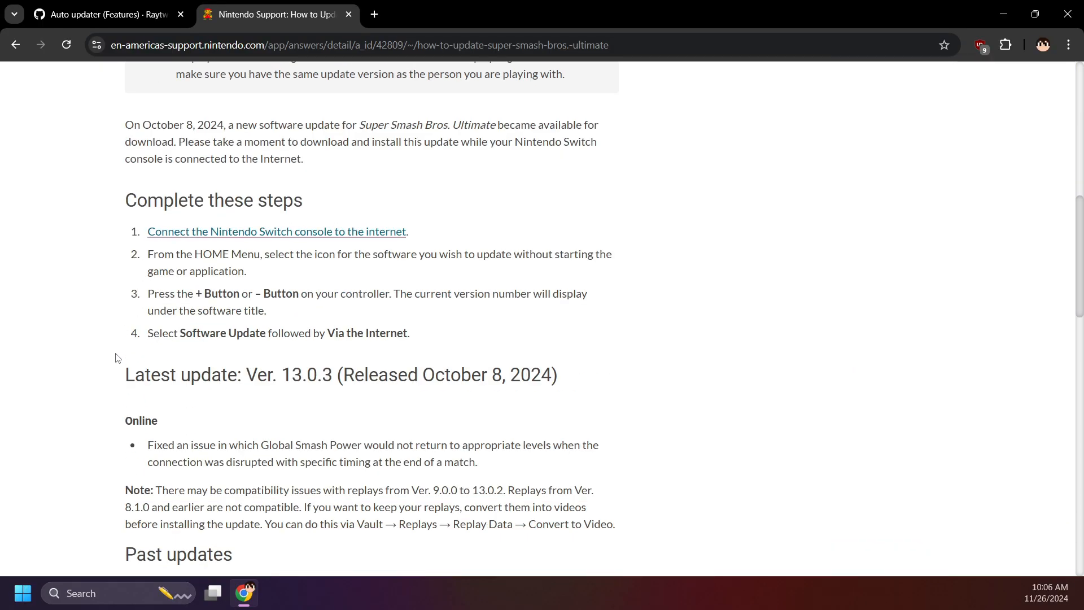
Step: Scroll the Smash Ultimate update page to the 13.0.3 latest update and past updates
scroll(down, 3)
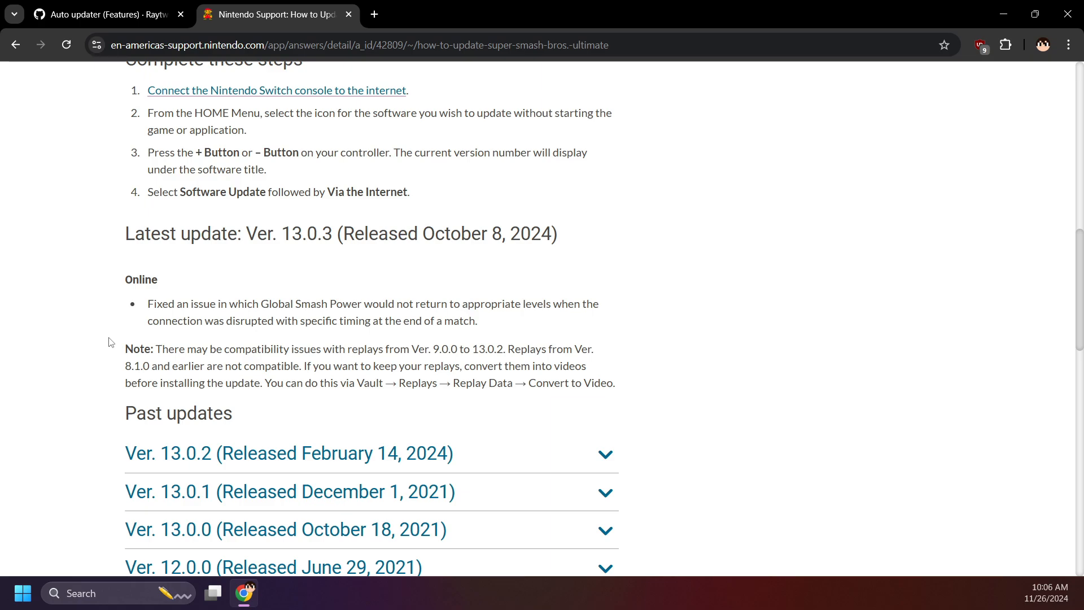
scroll(down, 3)
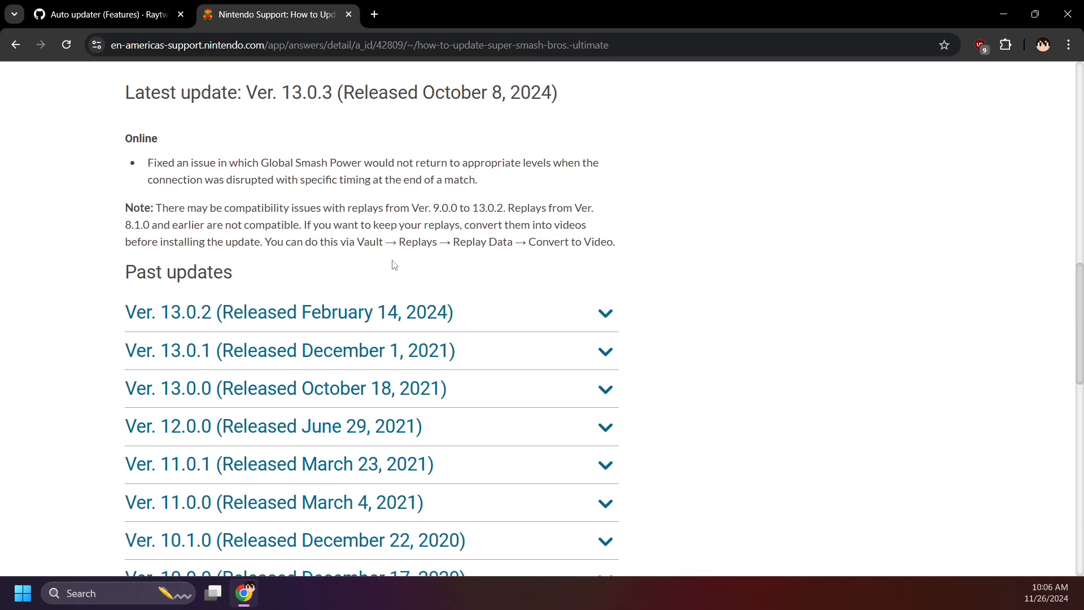
click(289, 312)
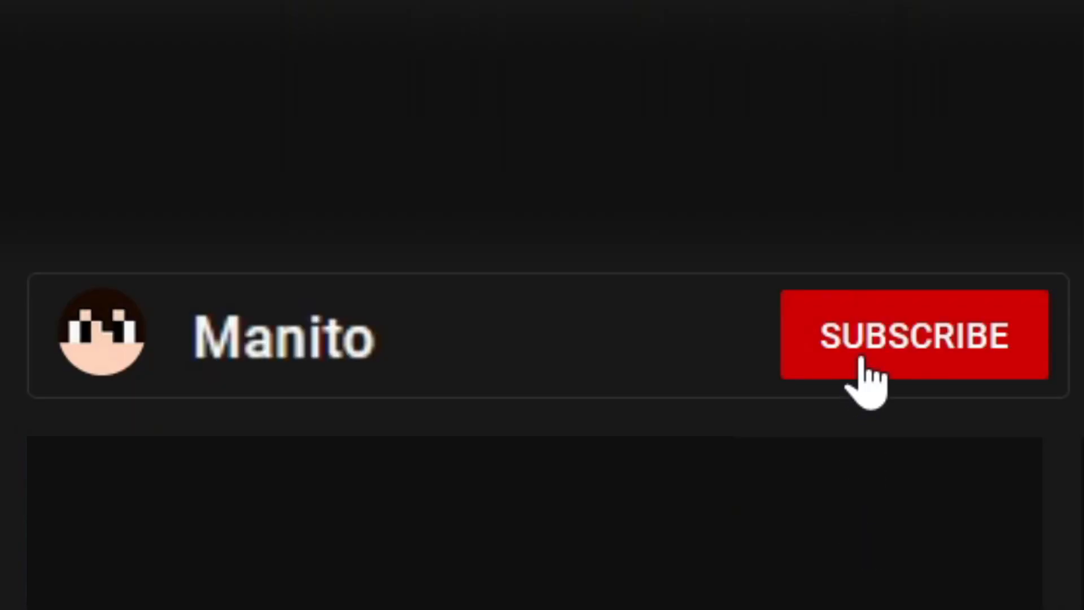
Step: Minimize the browser to reveal the desktop with hekate, Lockpick_RCM and other Switch files
click(913, 337)
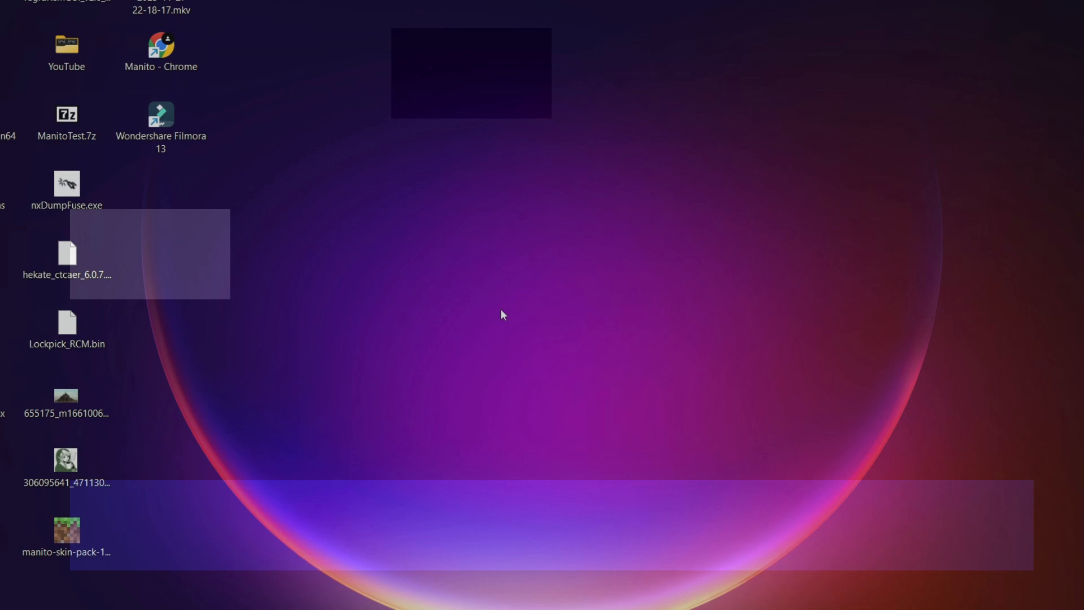
Step: Bring up FileZilla showing the Switch SD card root with atmosphere, ultimate and switch folders
click(274, 593)
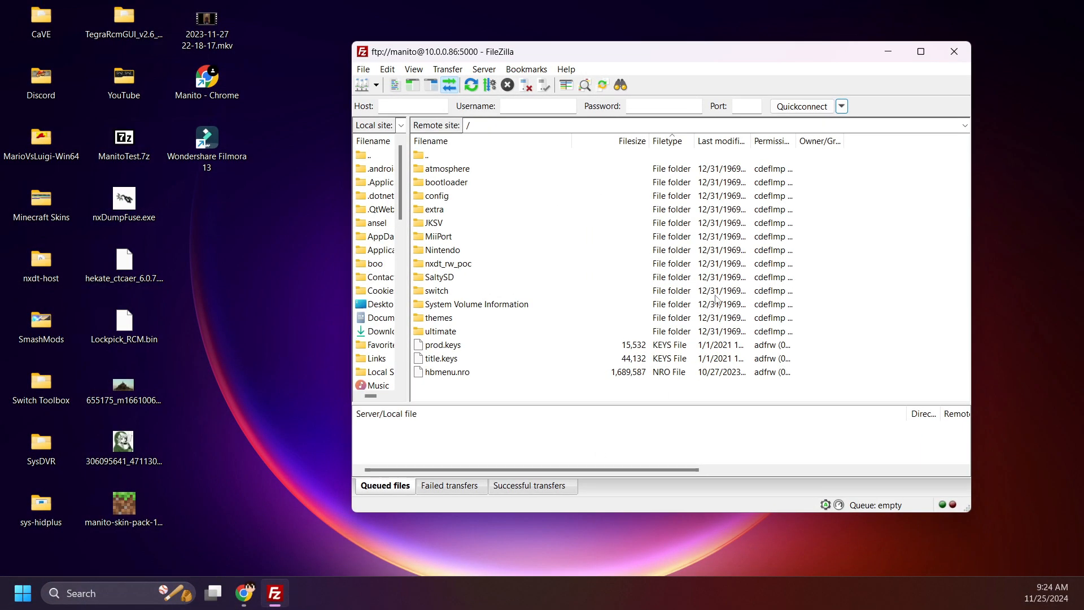
mouse_move(515, 374)
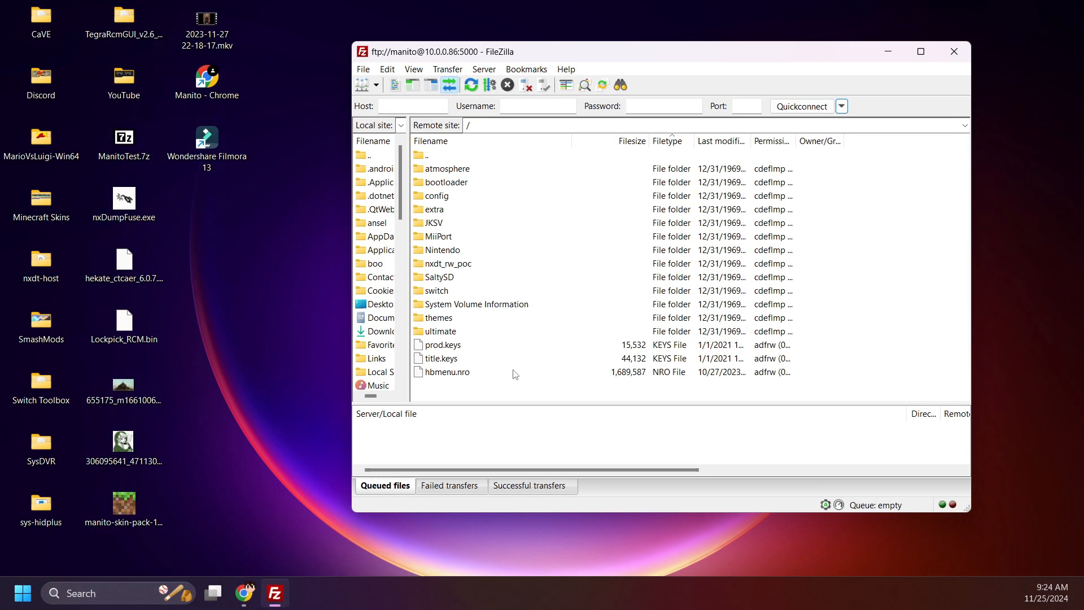
mouse_move(470, 397)
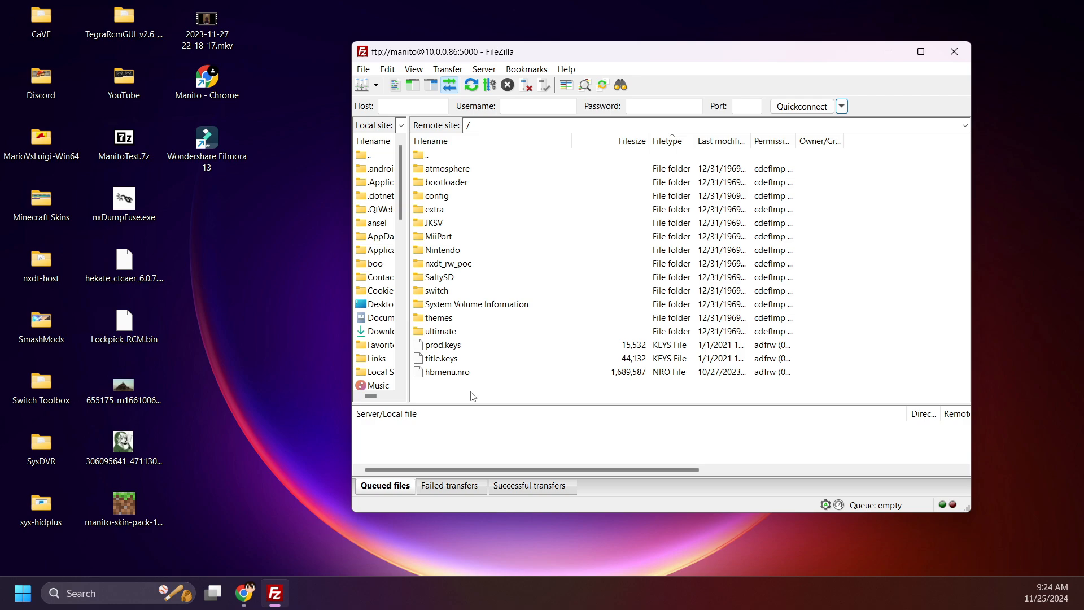
mouse_move(284, 571)
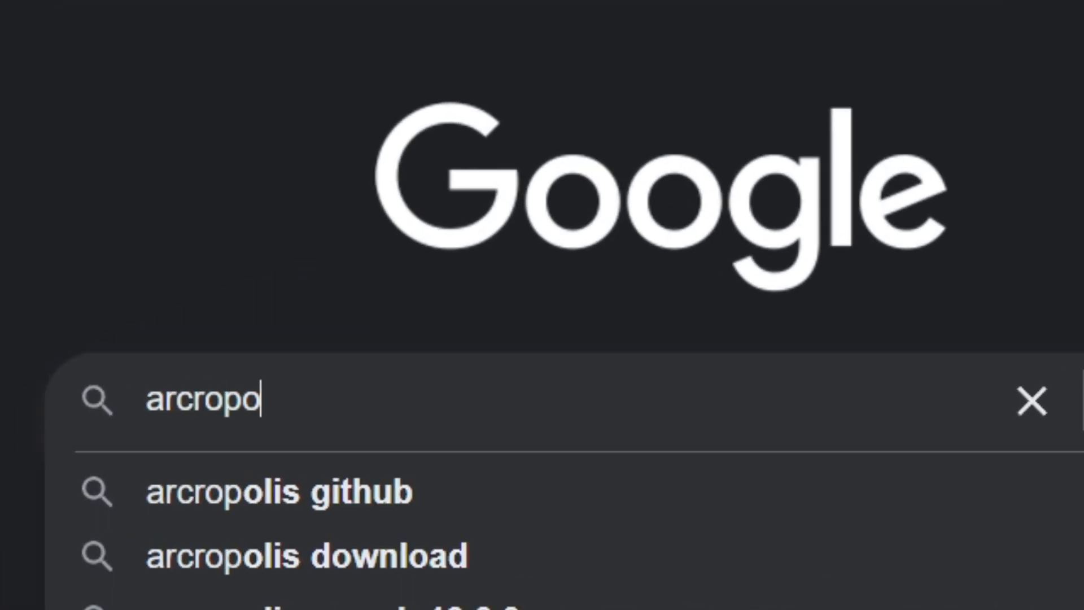
Step: Search Google for 'arcropolis github' and reach the Raytwo/ARCropolis releases page
click(278, 492)
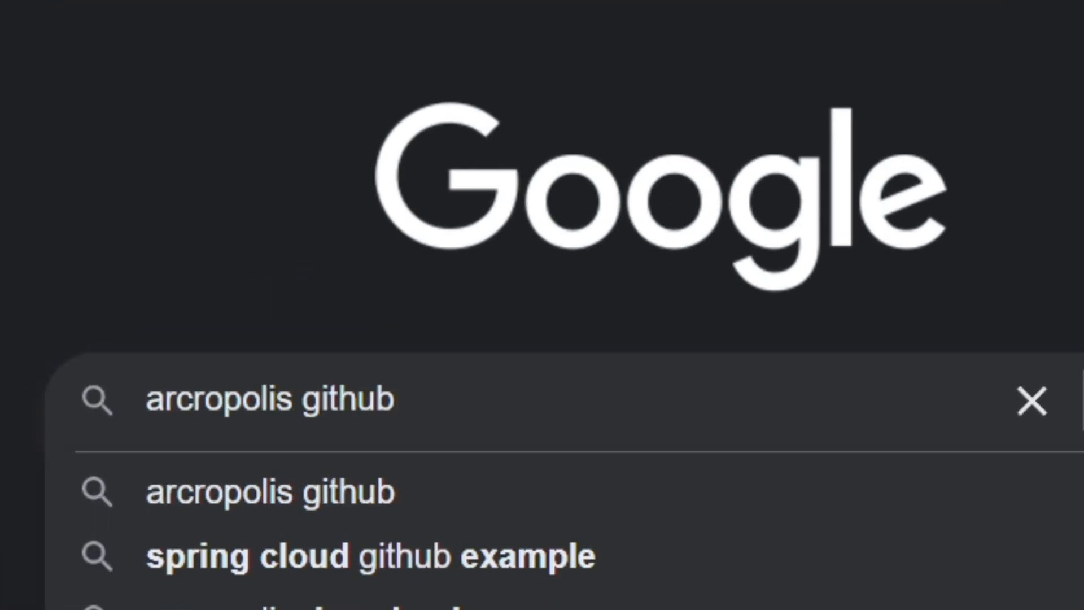
key(Enter)
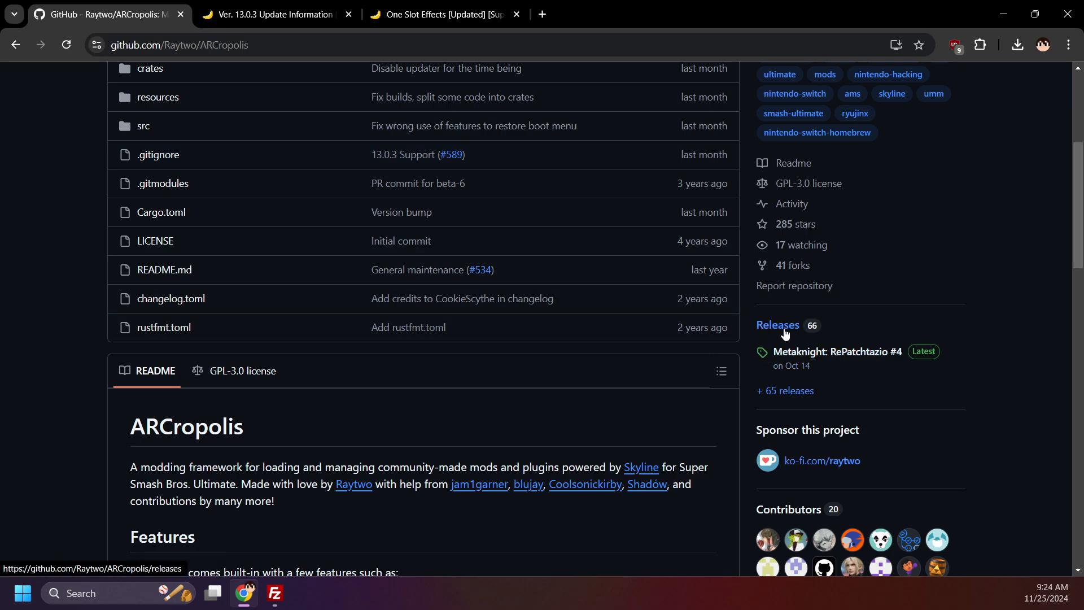
click(777, 325)
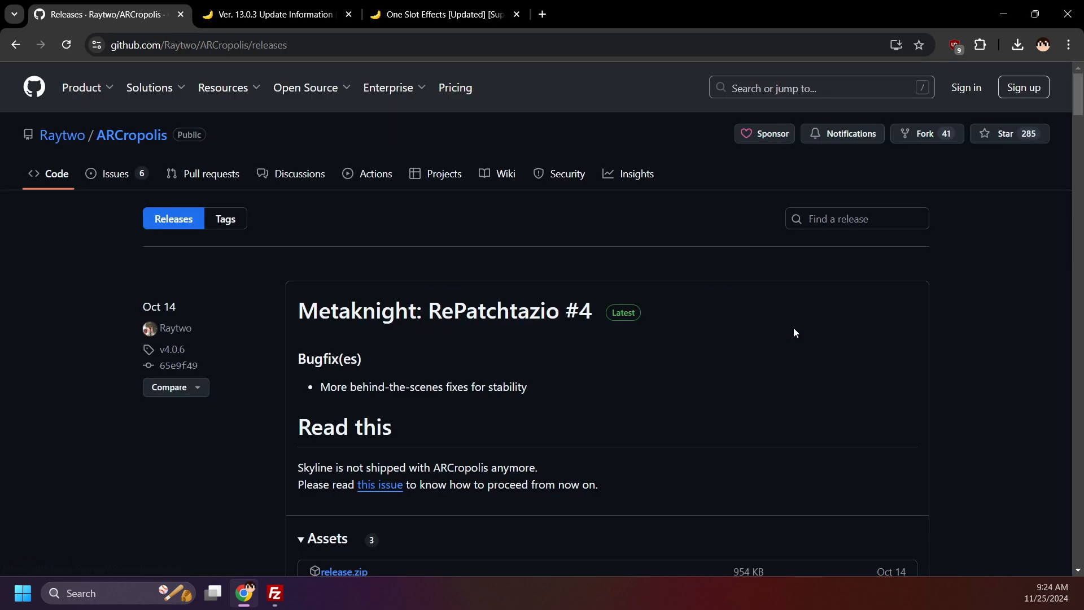
scroll(down, 3)
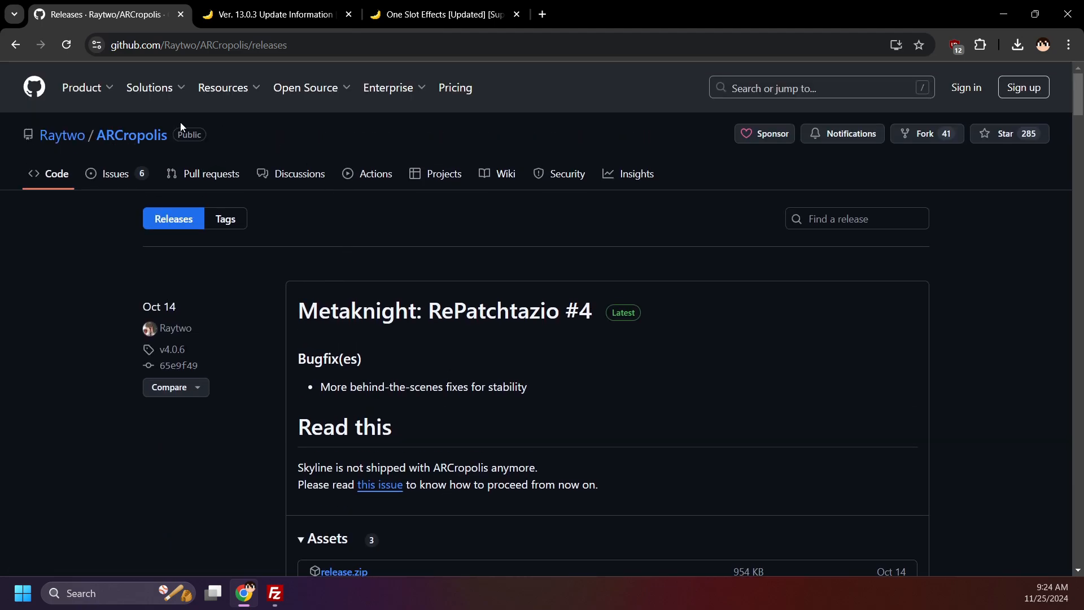
mouse_move(291, 289)
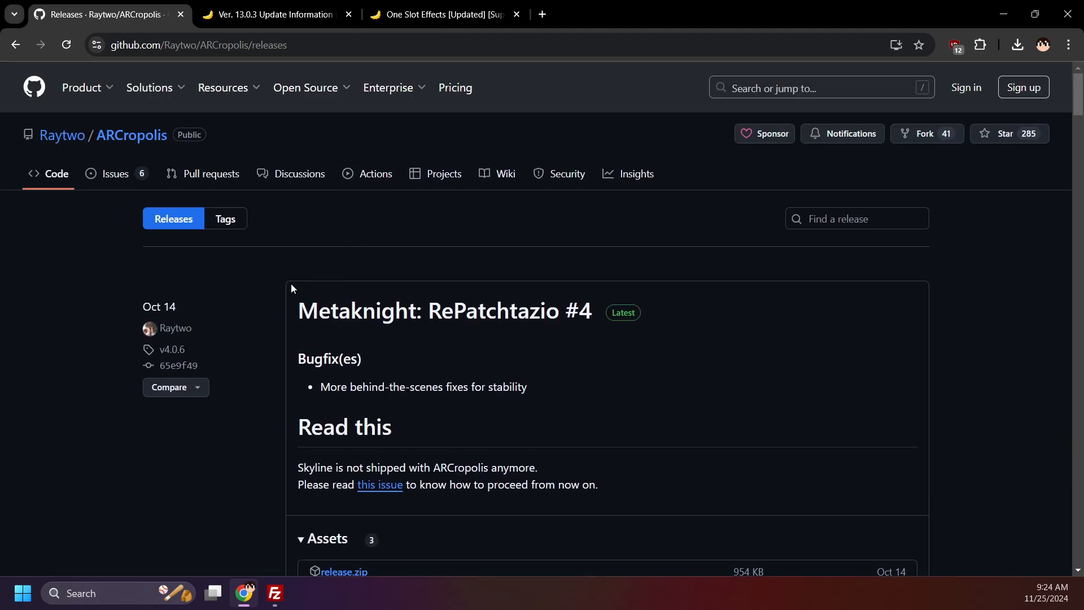
scroll(down, 3)
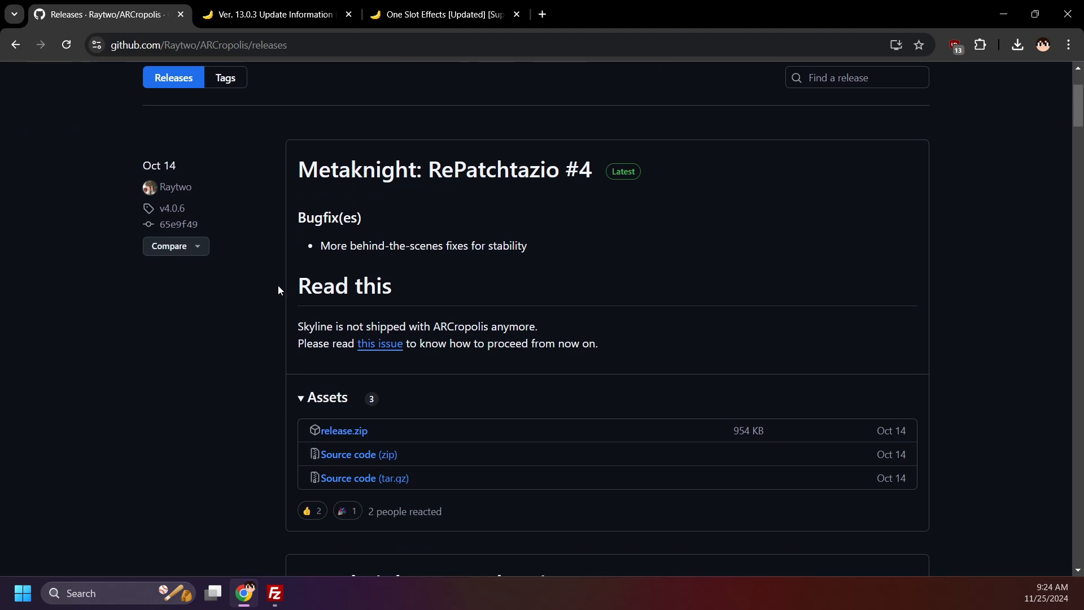
mouse_move(256, 290)
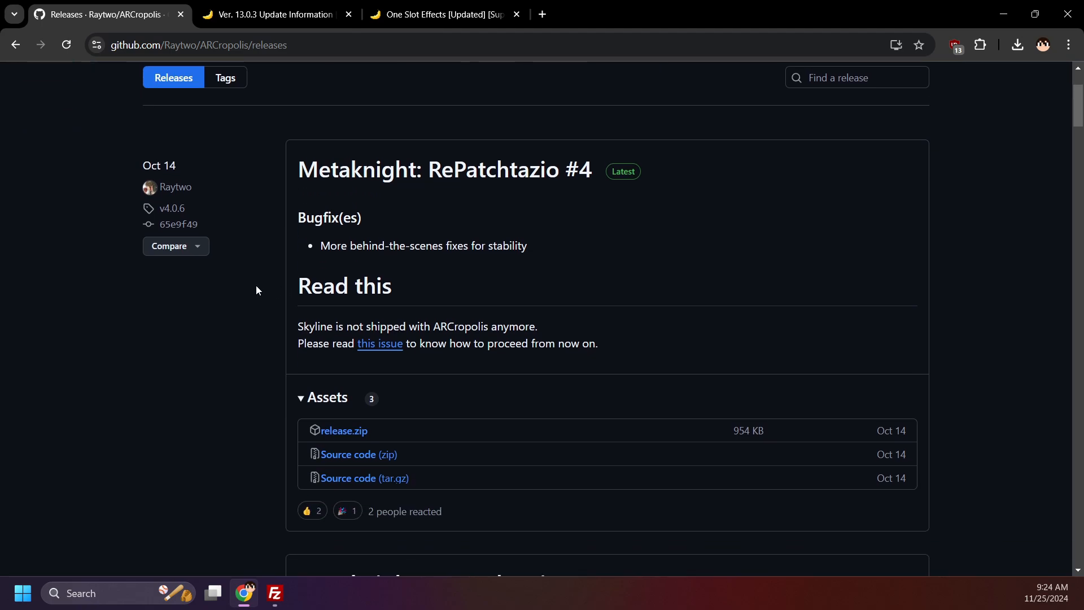
mouse_move(474, 308)
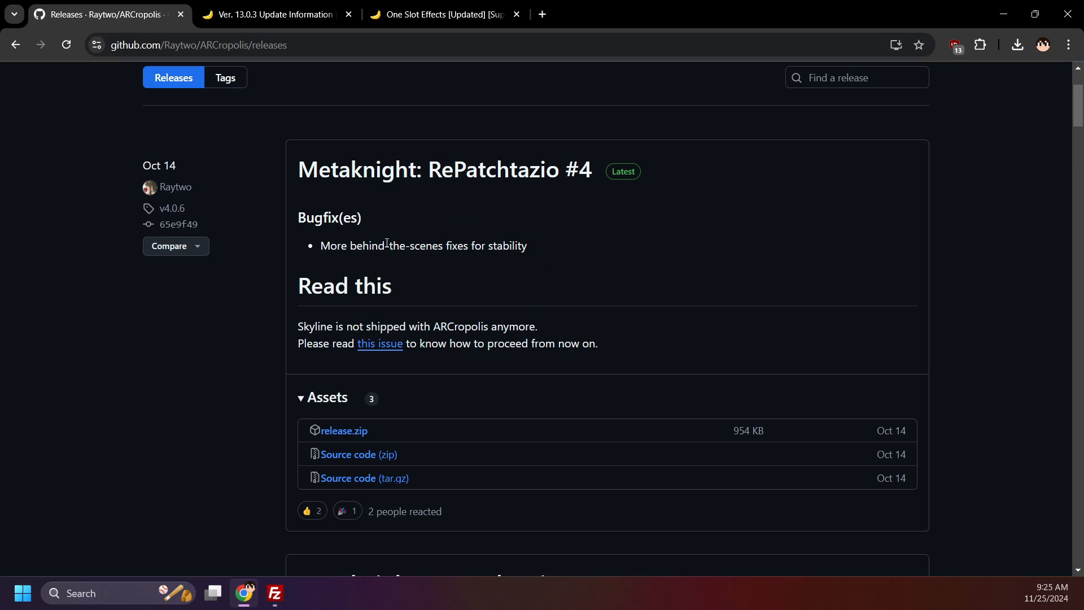
mouse_move(183, 213)
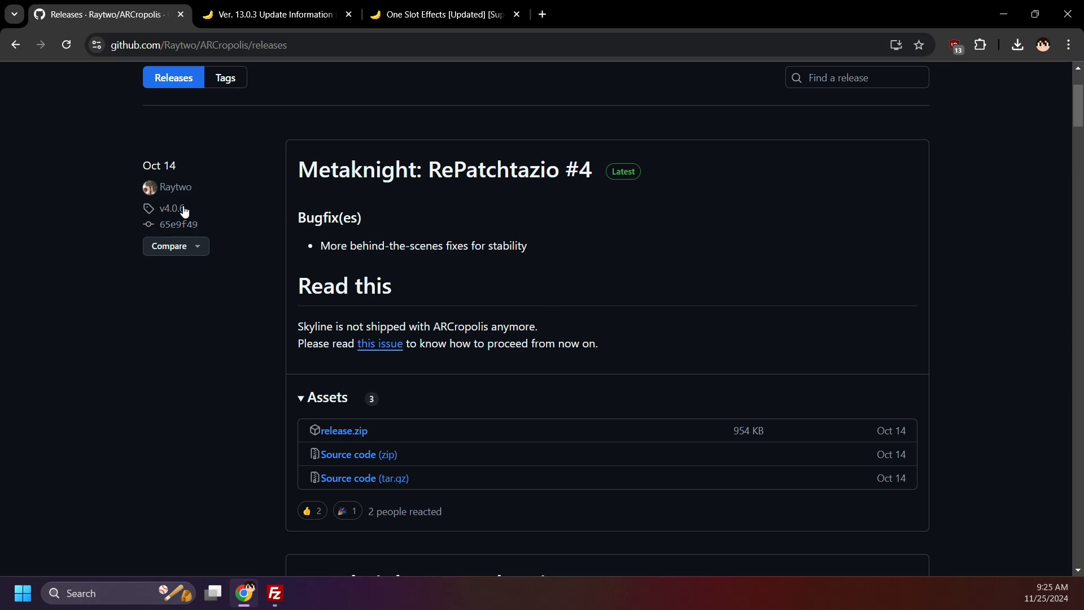
mouse_move(170, 208)
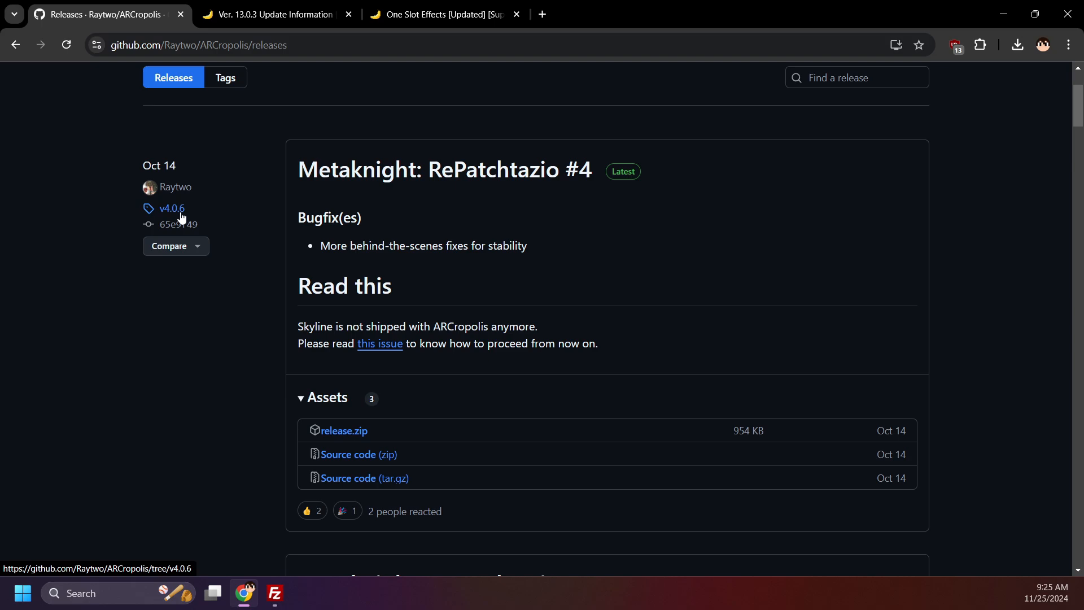
mouse_move(191, 183)
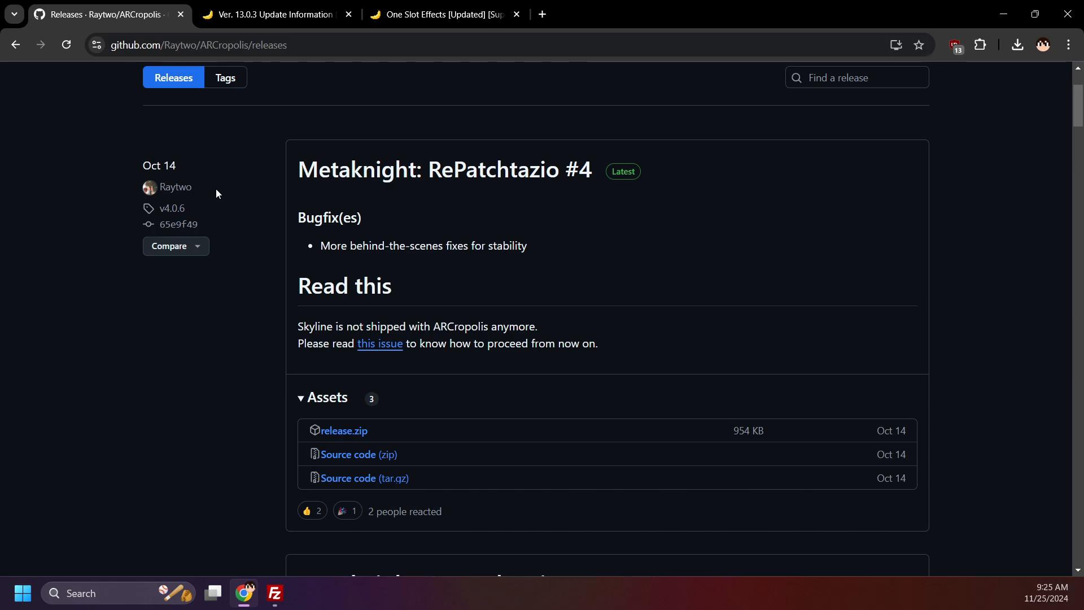
mouse_move(344, 430)
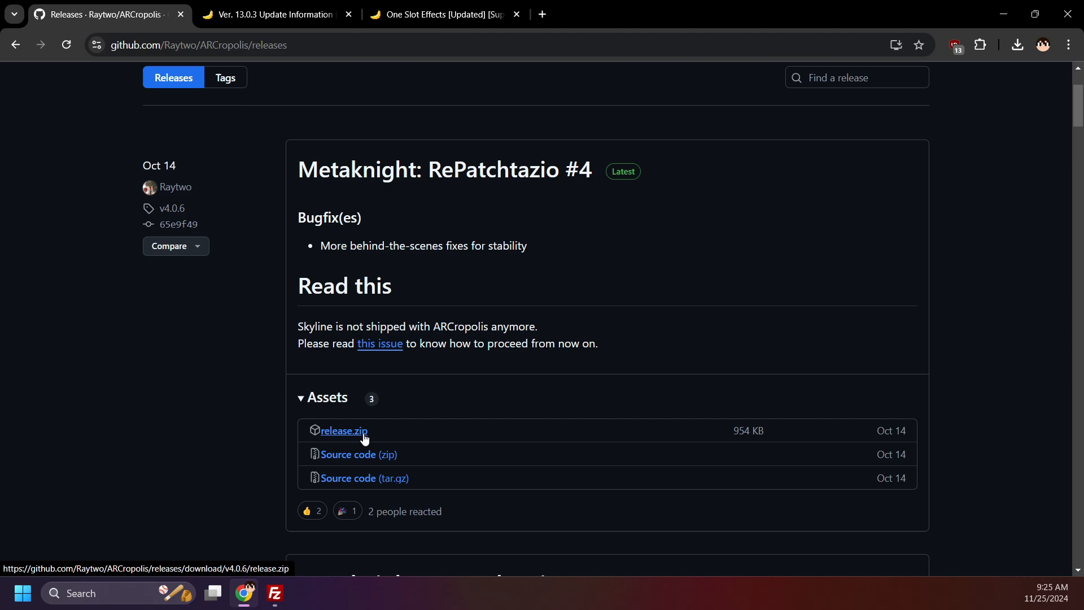
Step: Download release.zip from the ARCropolis v4.0.6 release assets
click(344, 430)
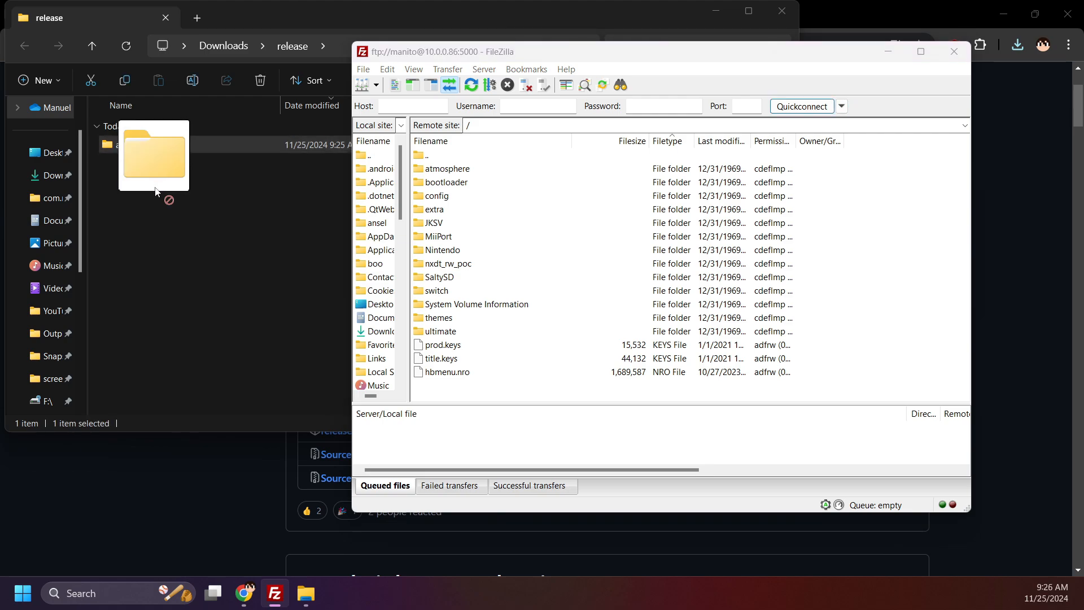
Step: Upload the atmosphere folder to the SD card root, always overwriting libarcropolis.nro
drag(153, 156, 506, 365)
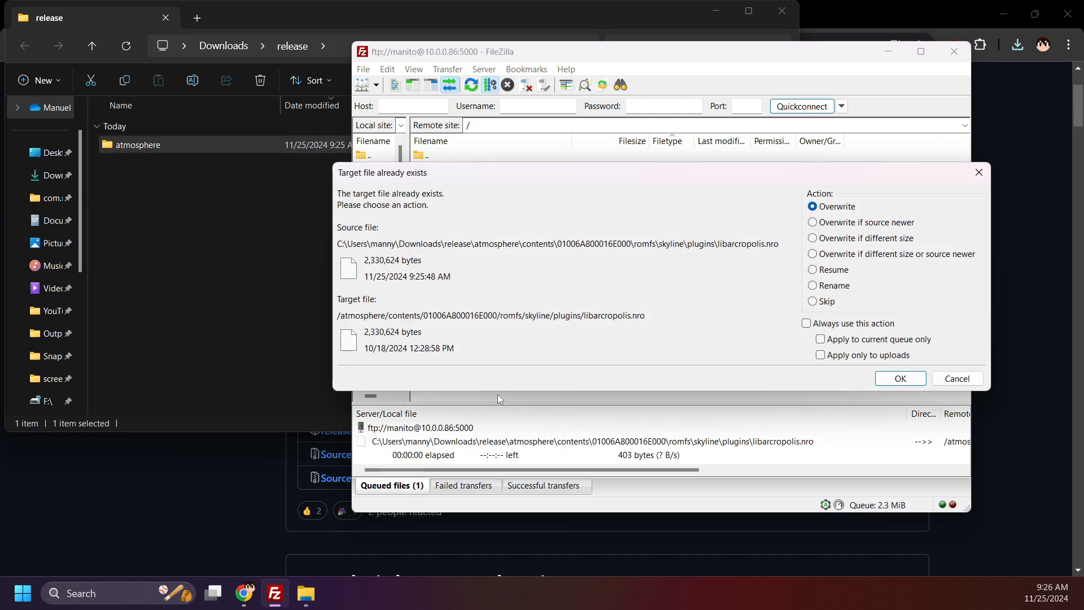
click(807, 324)
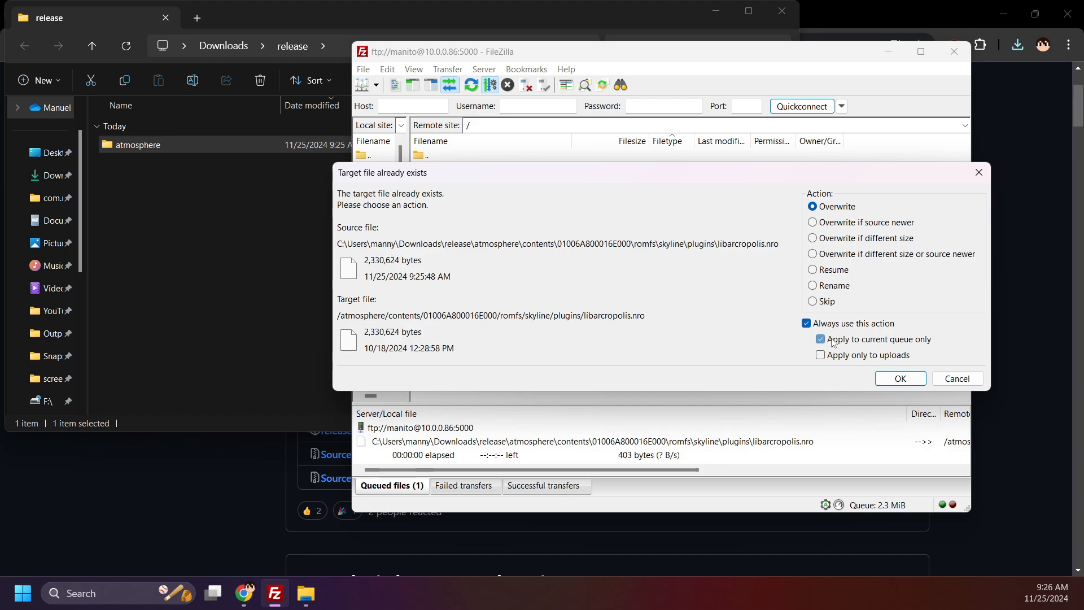
click(900, 378)
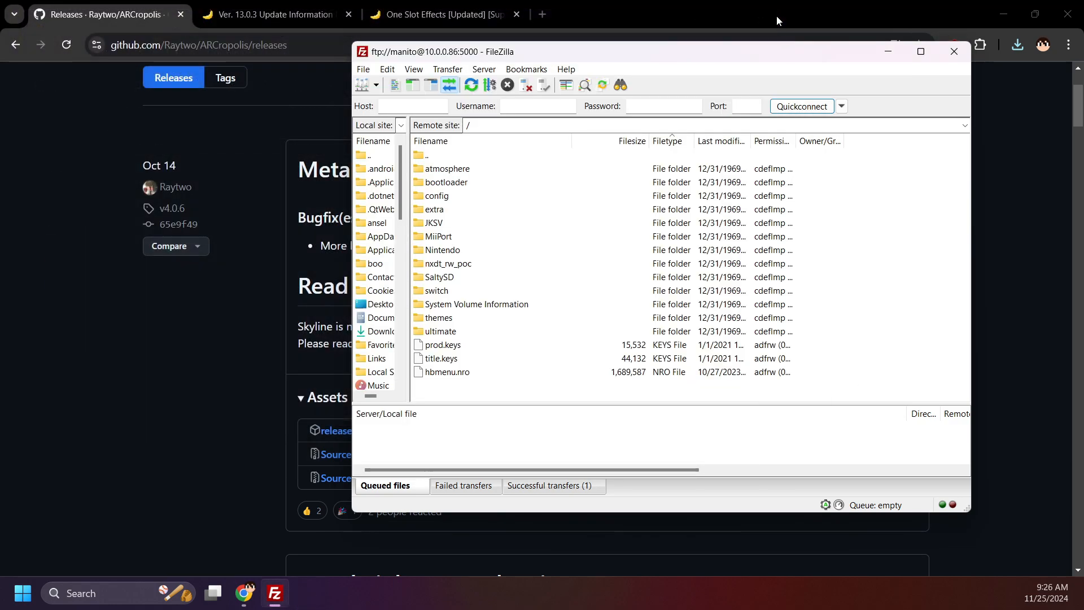
mouse_move(704, 77)
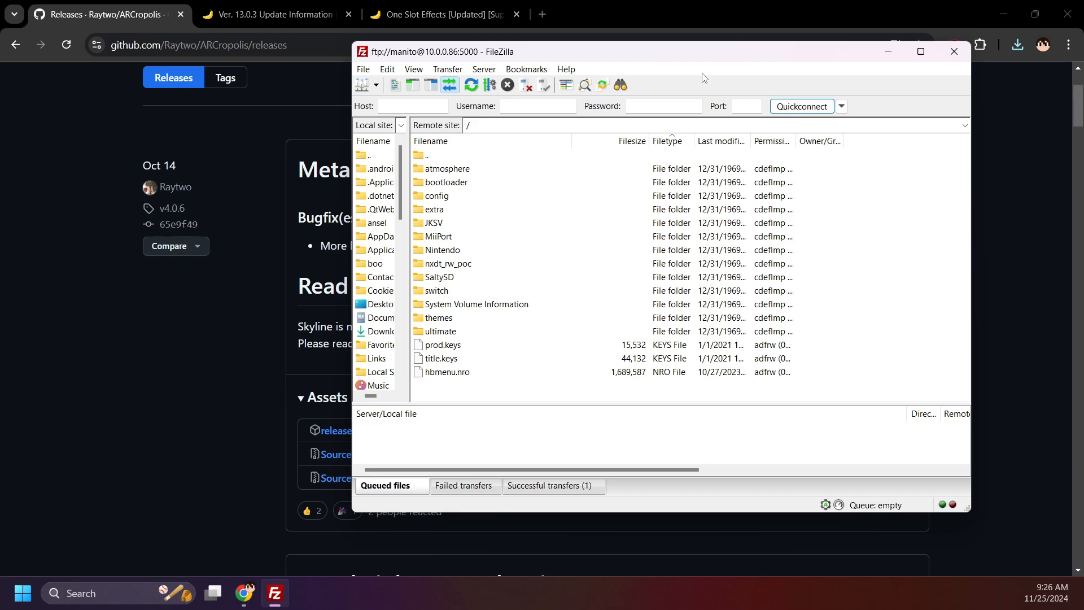
mouse_move(617, 365)
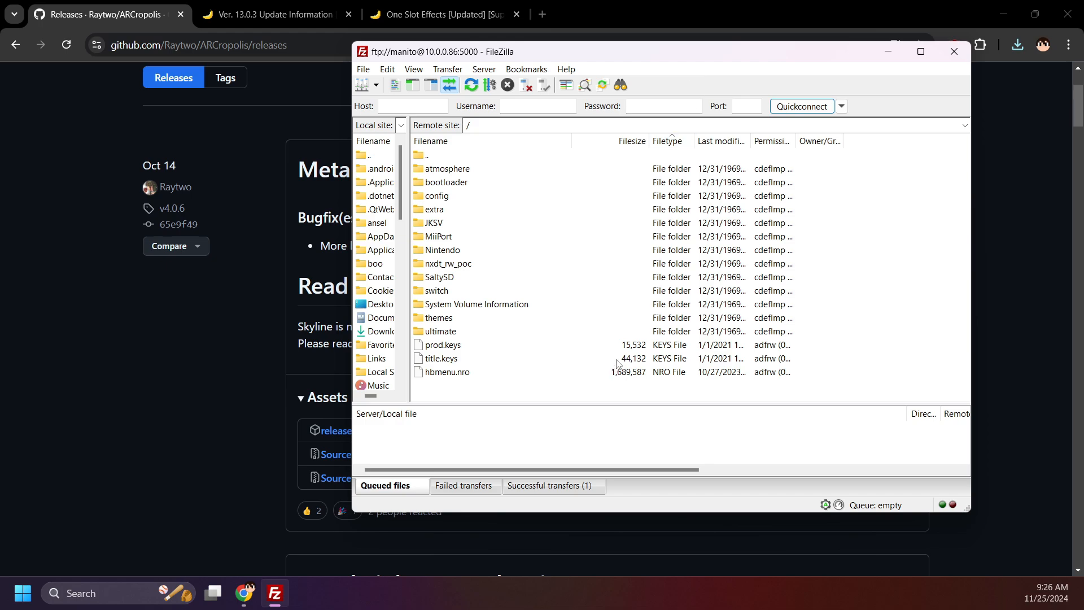
Step: Navigate the remote listing through atmosphere/contents/01006A800016E000/romfs into the skyline folder
click(427, 154)
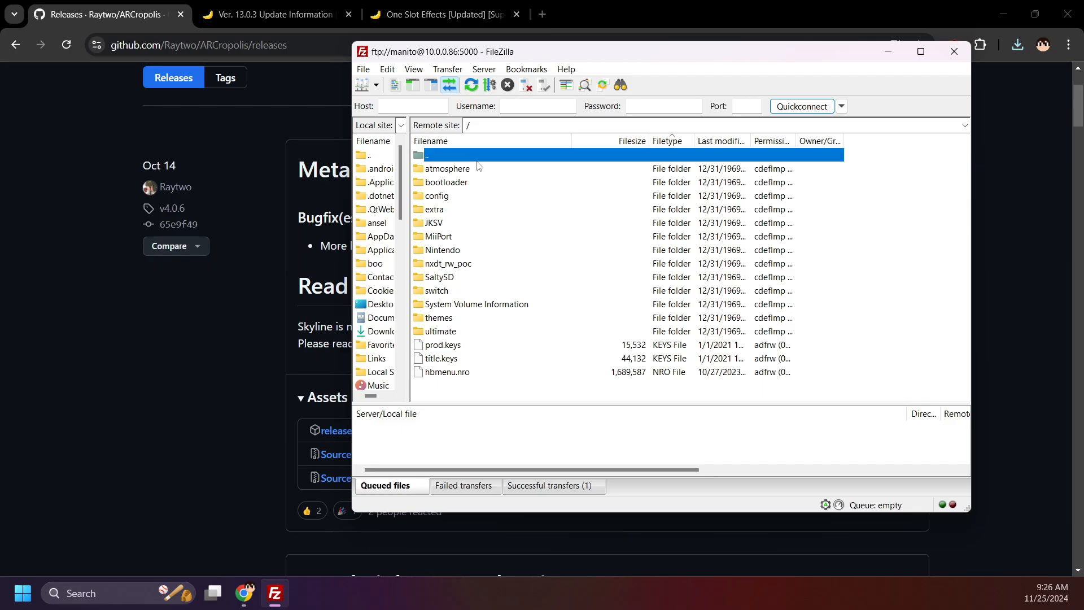
double_click(447, 168)
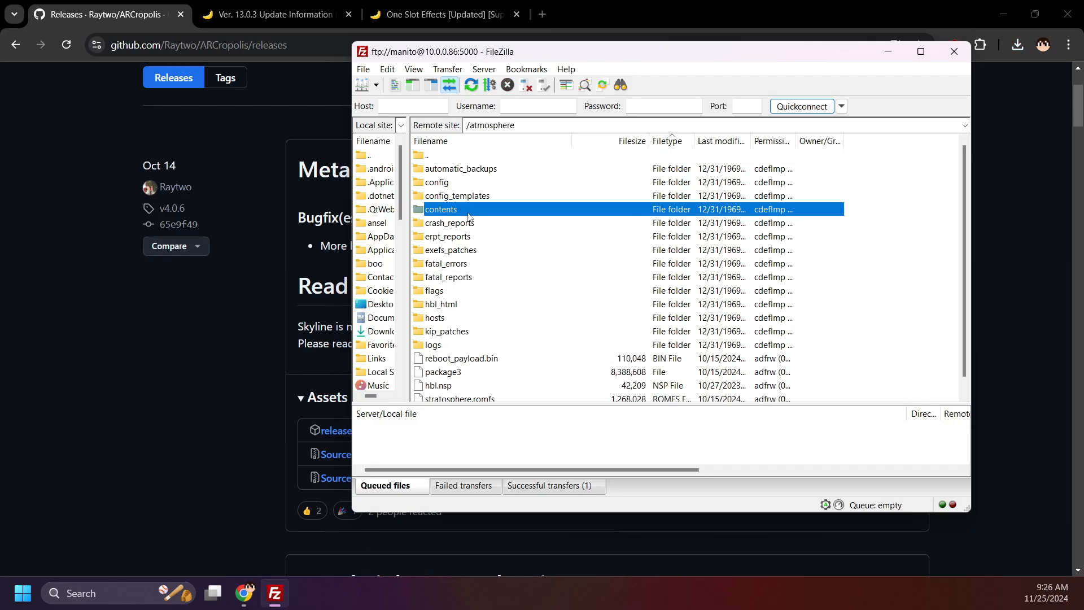
double_click(440, 209)
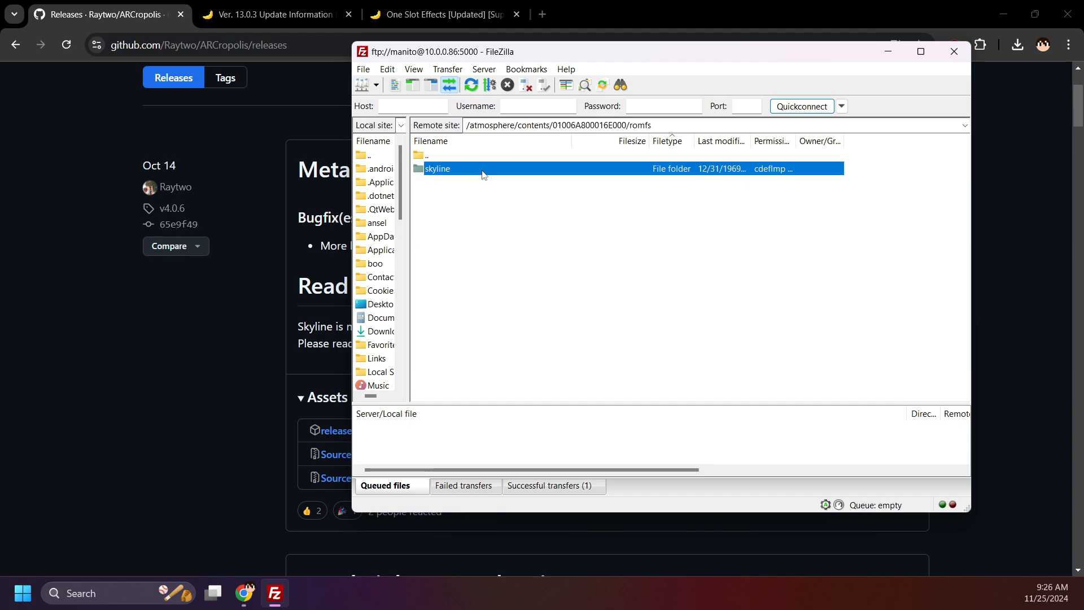
double_click(437, 168)
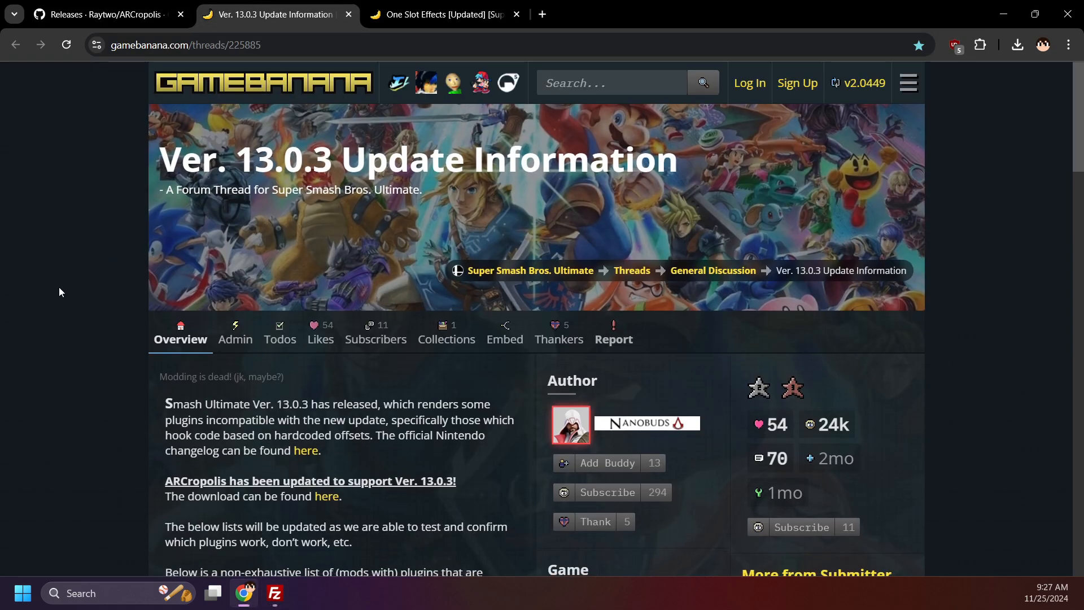
Step: Read the 13.0.3 thread's plugin compatibility lists down to the Atmosphère firmware note
scroll(down, 3)
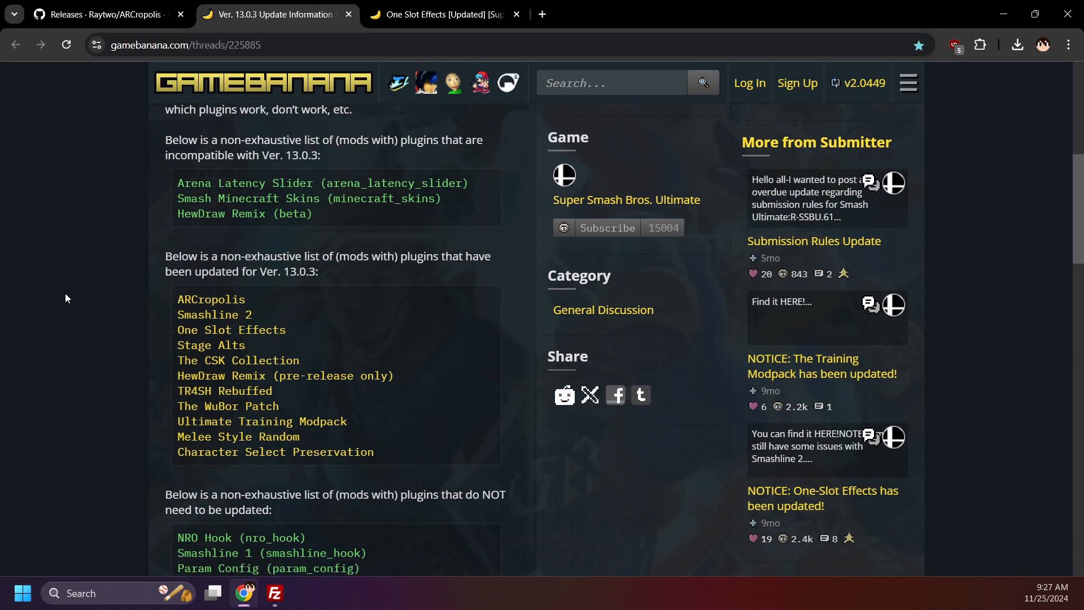
scroll(down, 3)
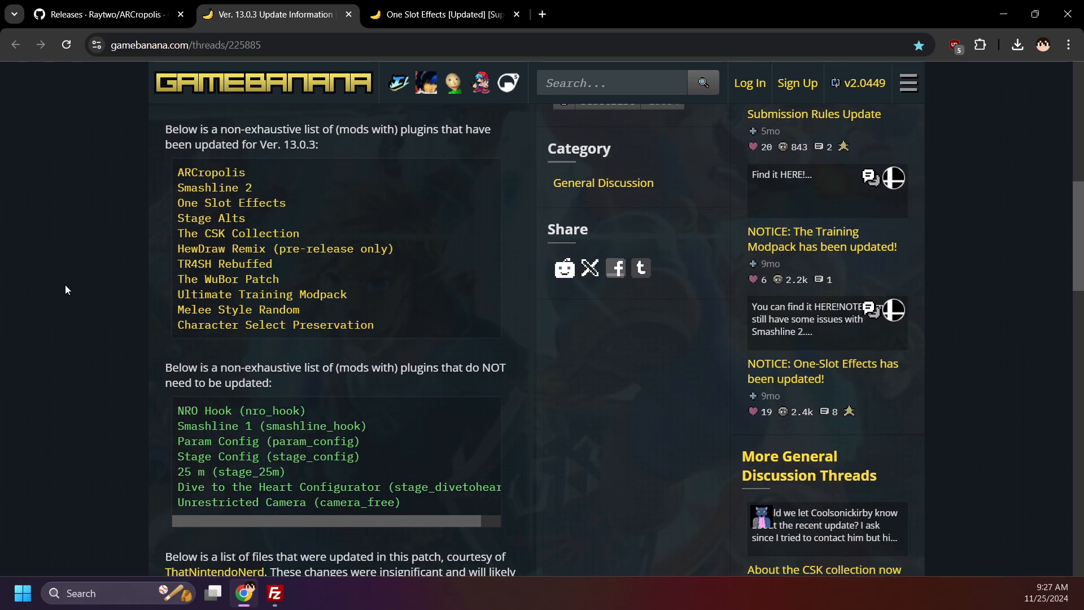
scroll(down, 3)
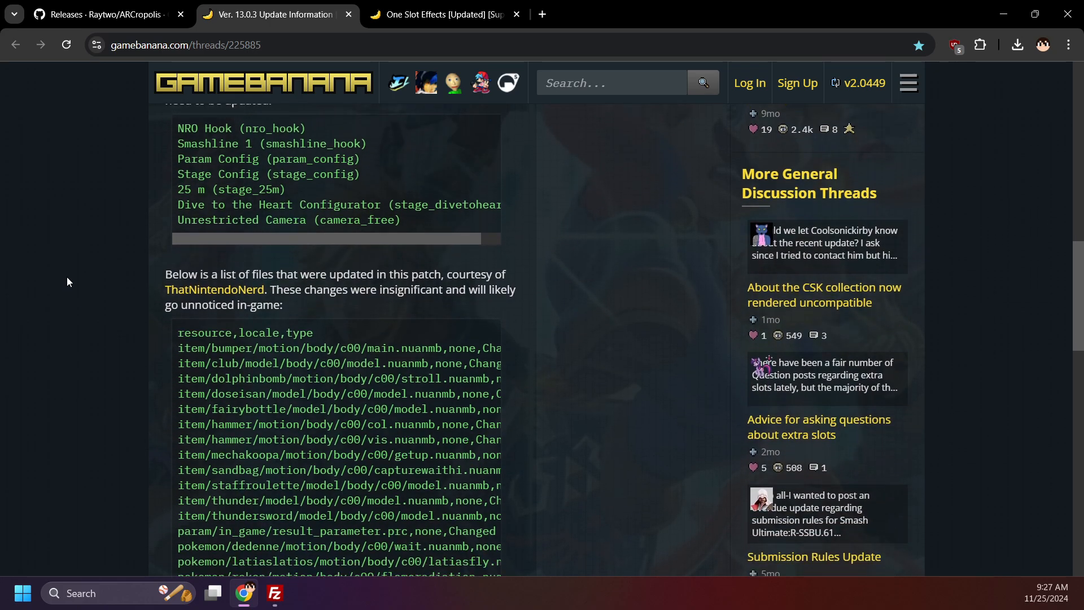
scroll(down, 3)
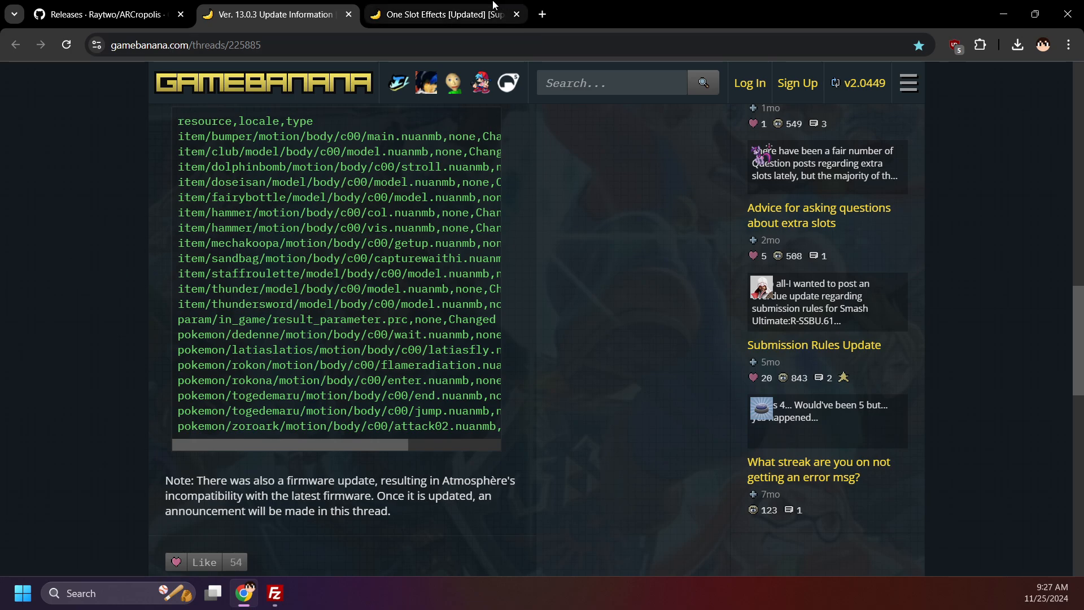
Step: Download one_slot_eff_13-0-3_b33dd.zip from the One Slot Effects GameBanana page
click(443, 13)
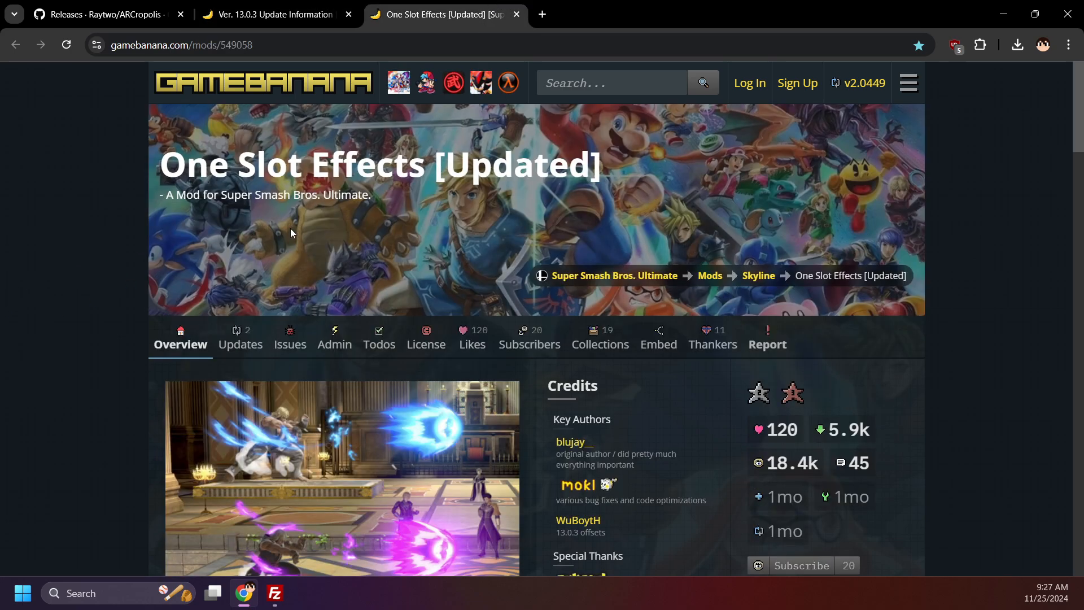
scroll(down, 3)
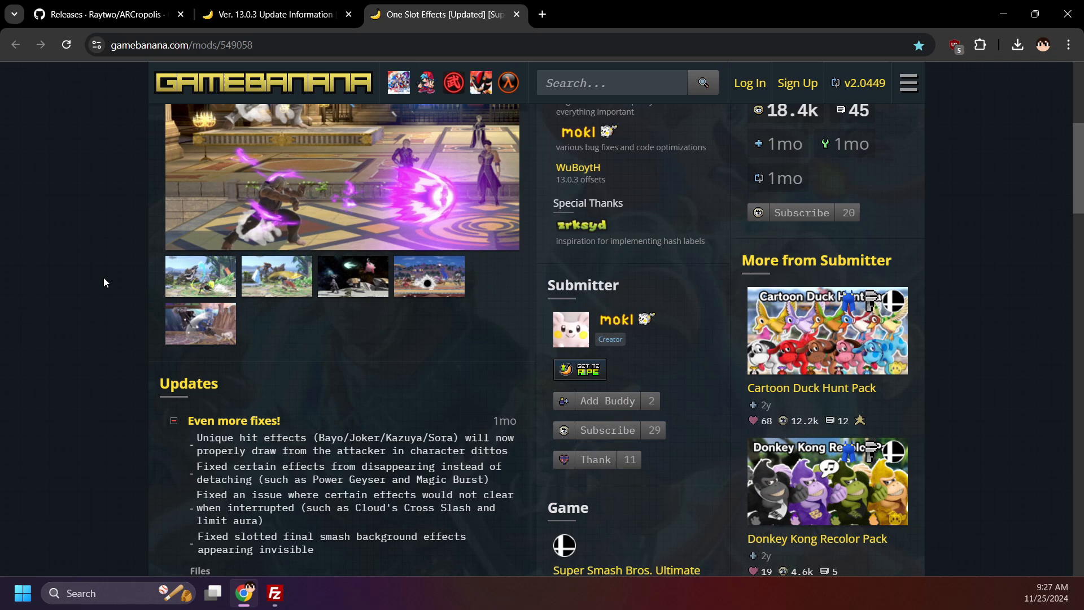
scroll(down, 3)
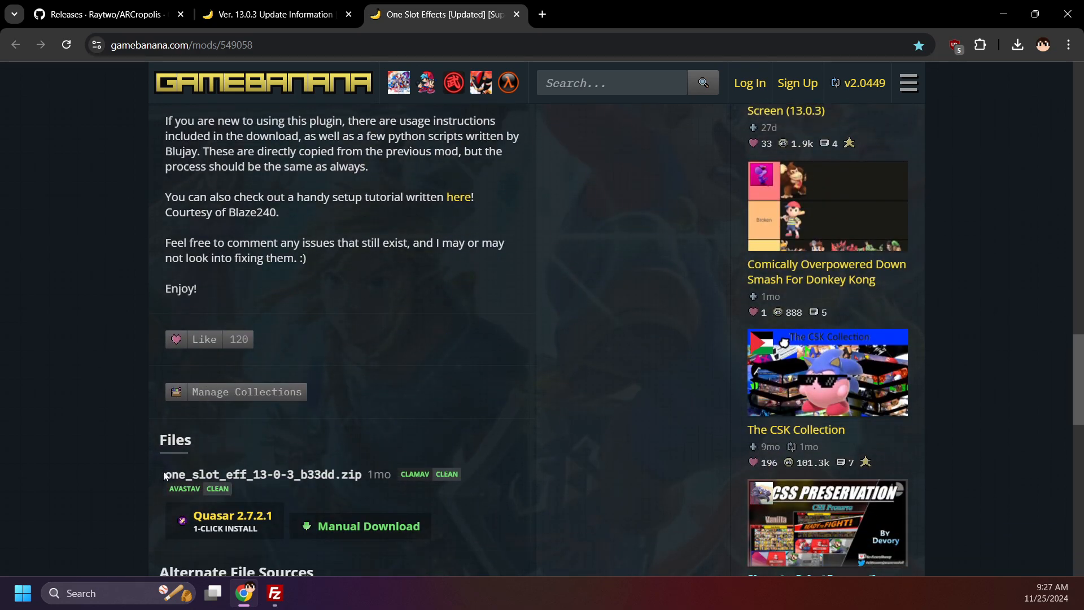
click(368, 526)
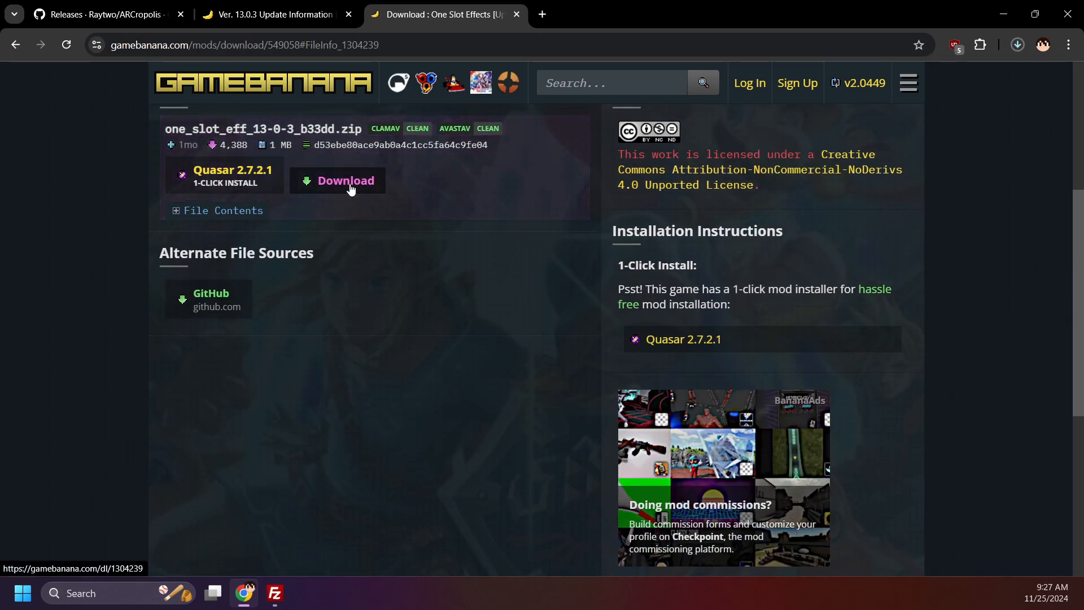
click(346, 181)
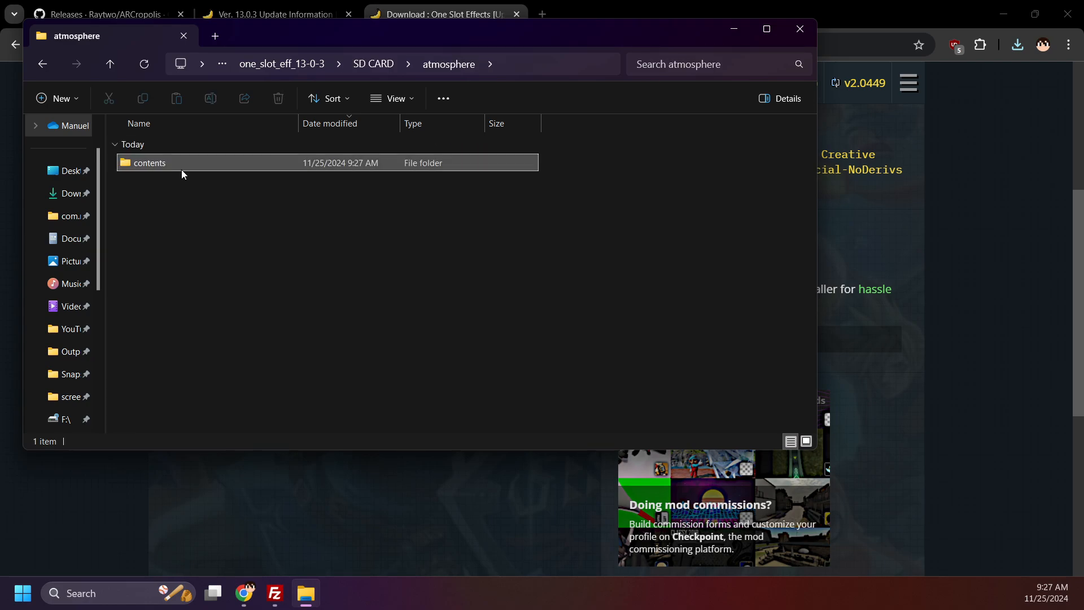
Step: Navigate the extracted mod folders down to the plugins folder containing libone_slot_eff.nro
double_click(149, 162)
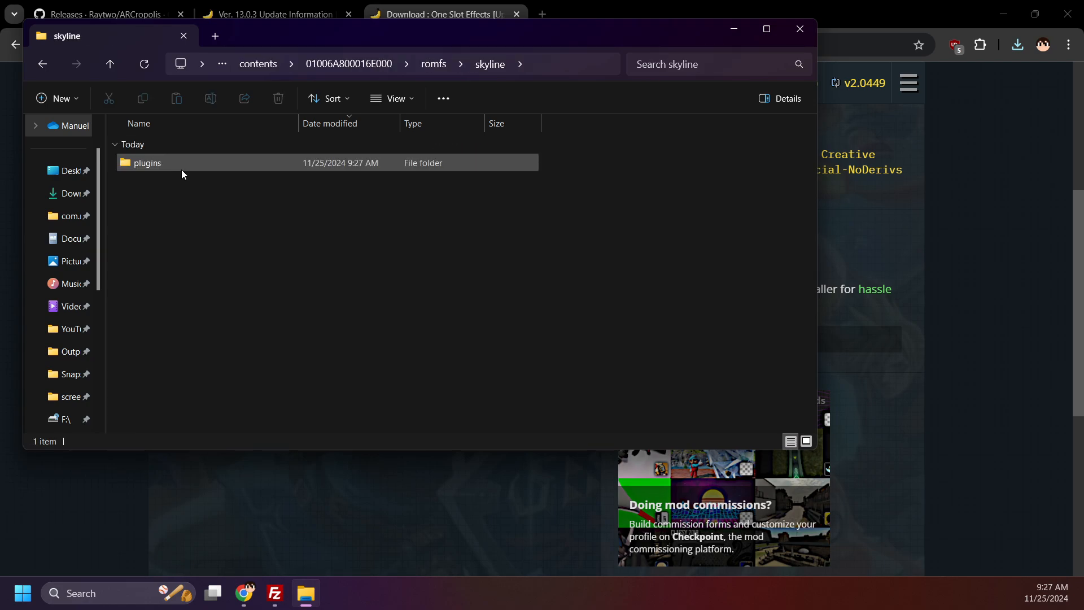
click(274, 593)
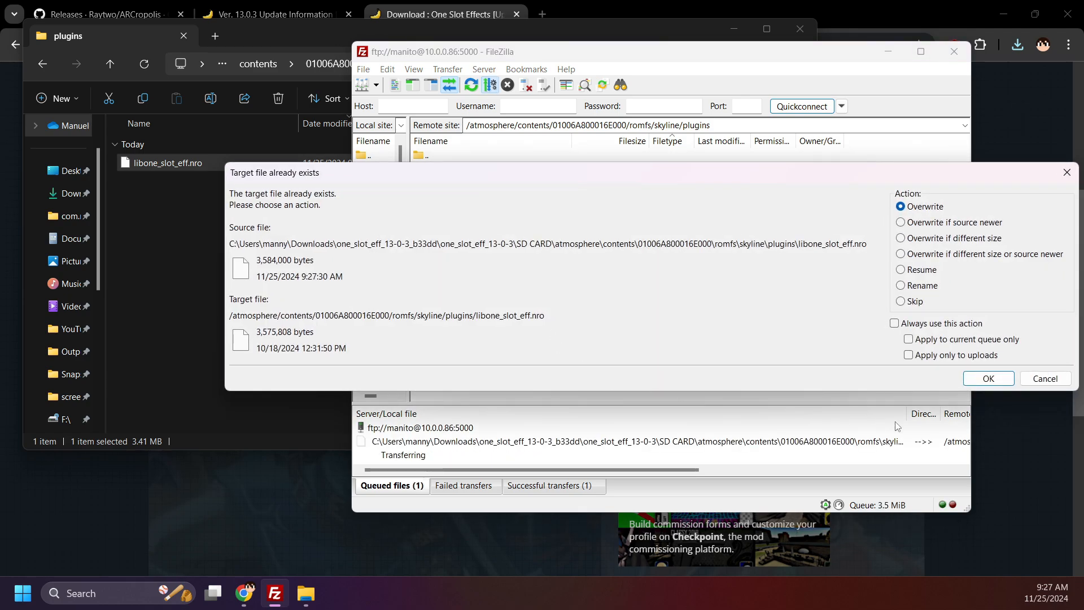
Step: Confirm overwriting the old libone_slot_eff.nro in the Switch's plugins folder
click(987, 378)
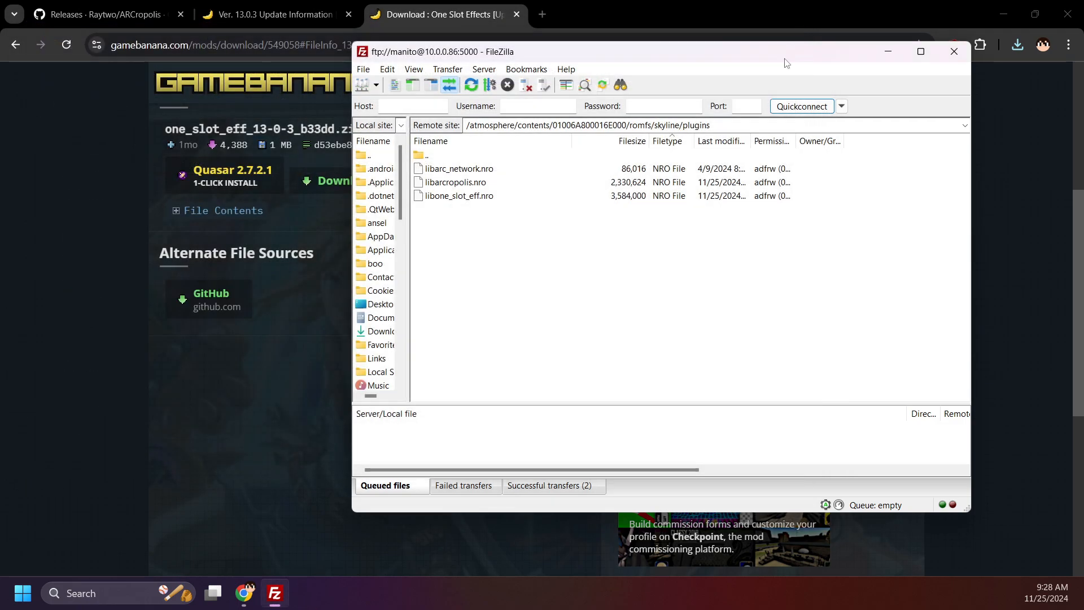
mouse_move(503, 270)
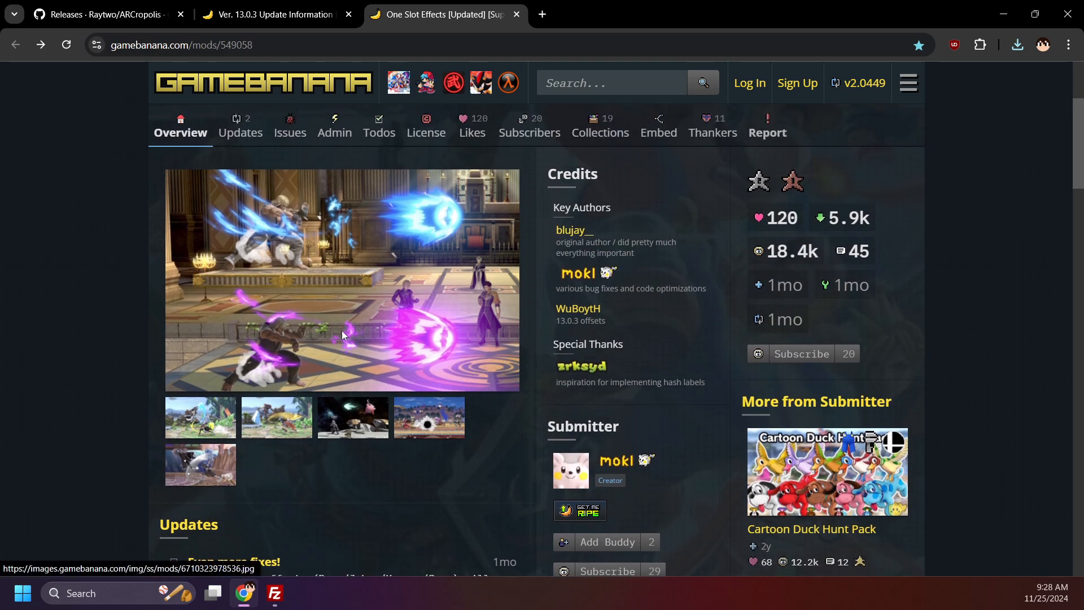
click(341, 278)
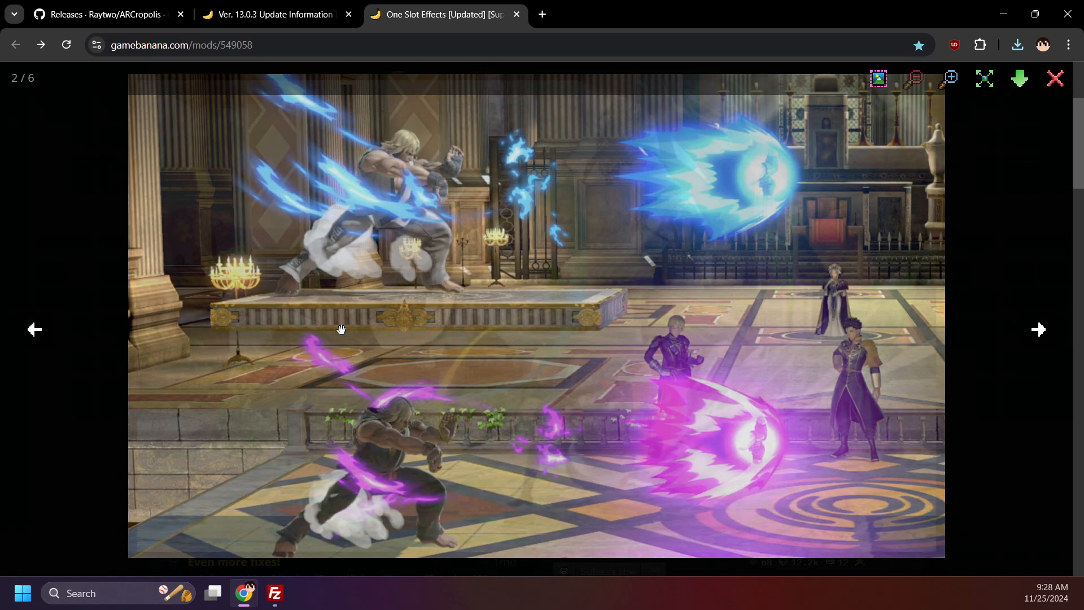
click(1039, 330)
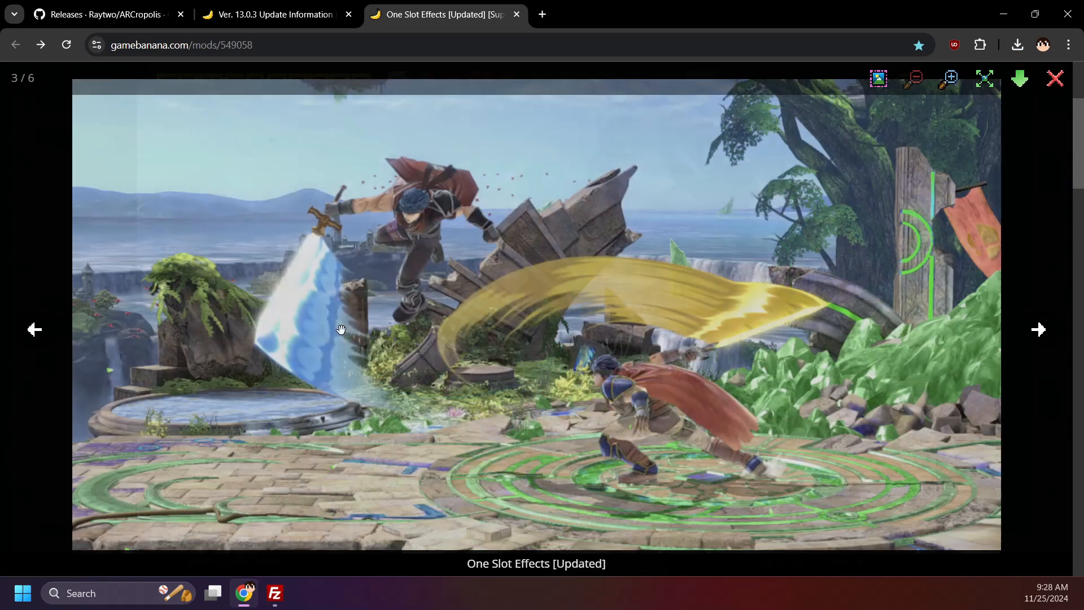
click(1038, 330)
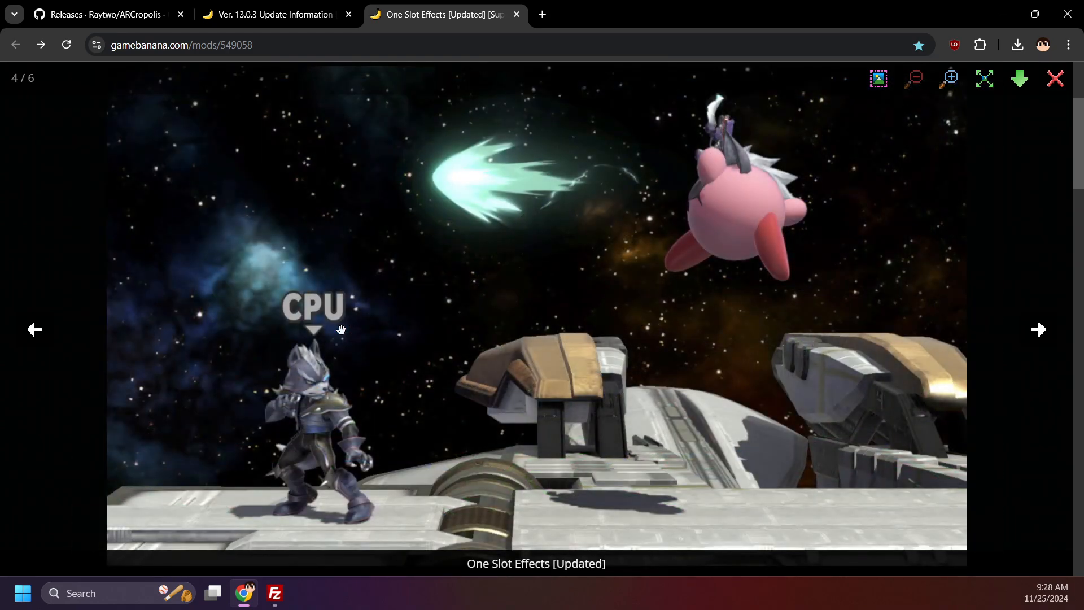
click(1038, 329)
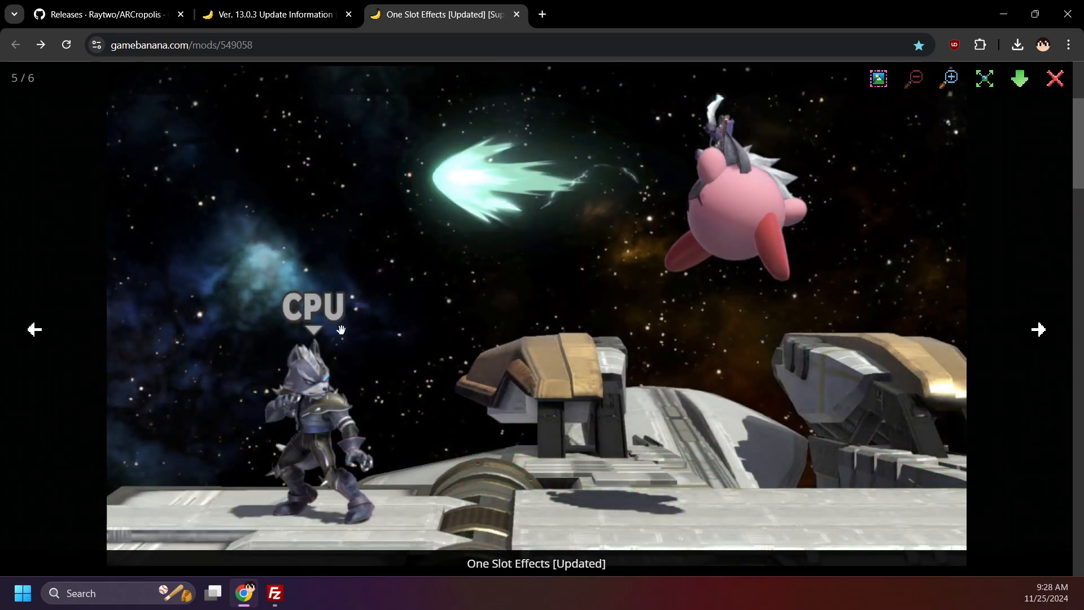
click(1039, 329)
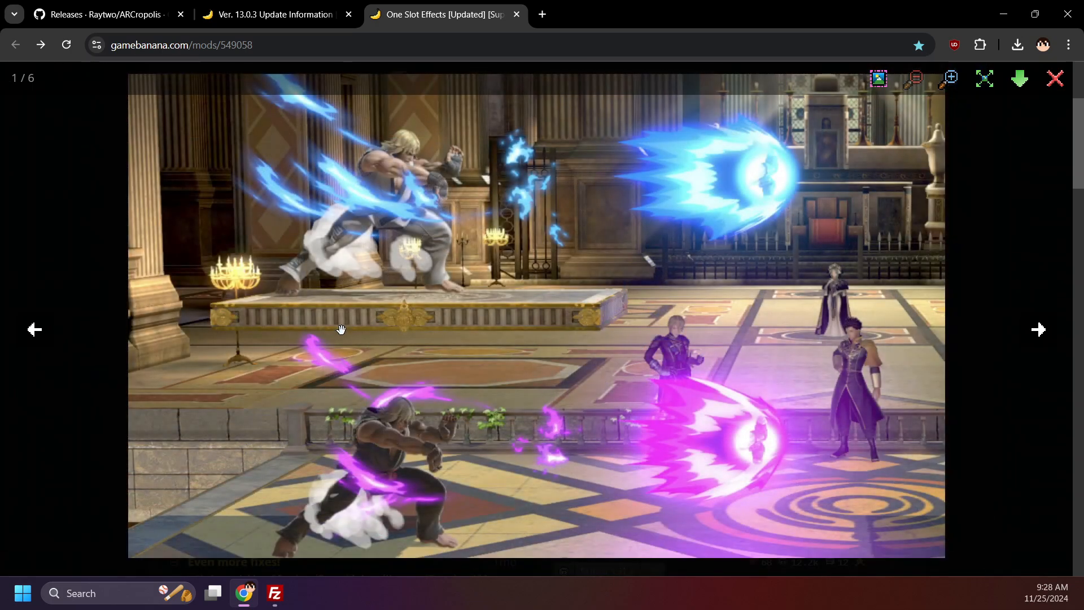
click(1054, 77)
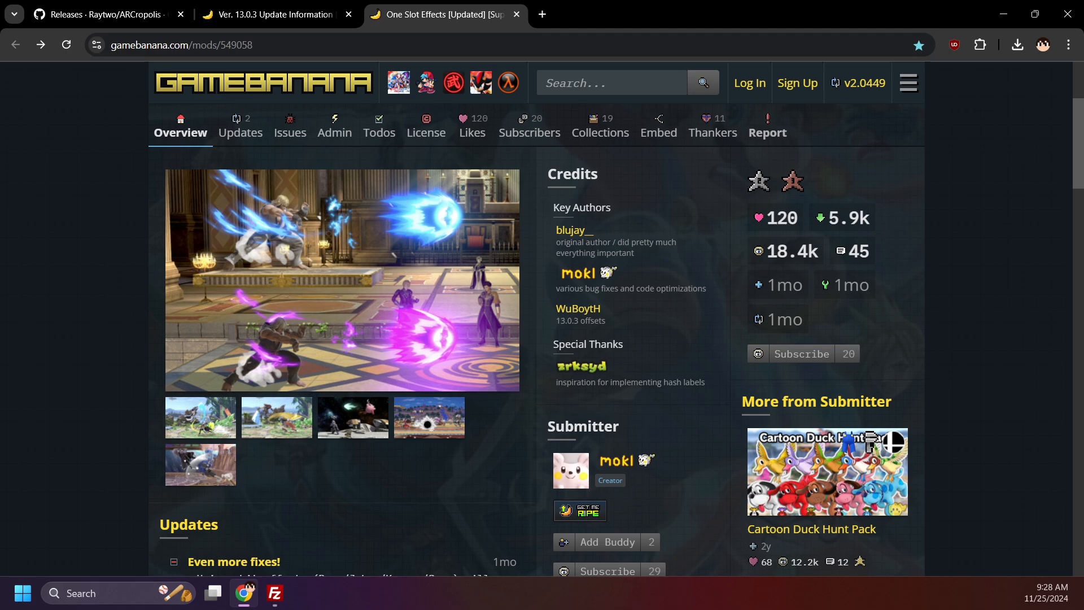
mouse_move(923, 296)
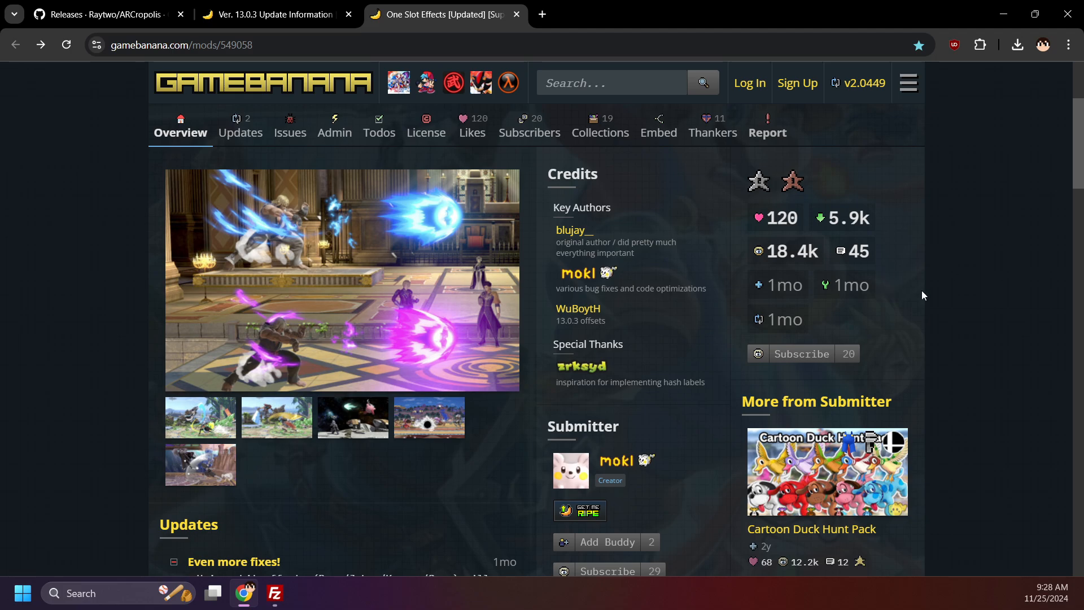